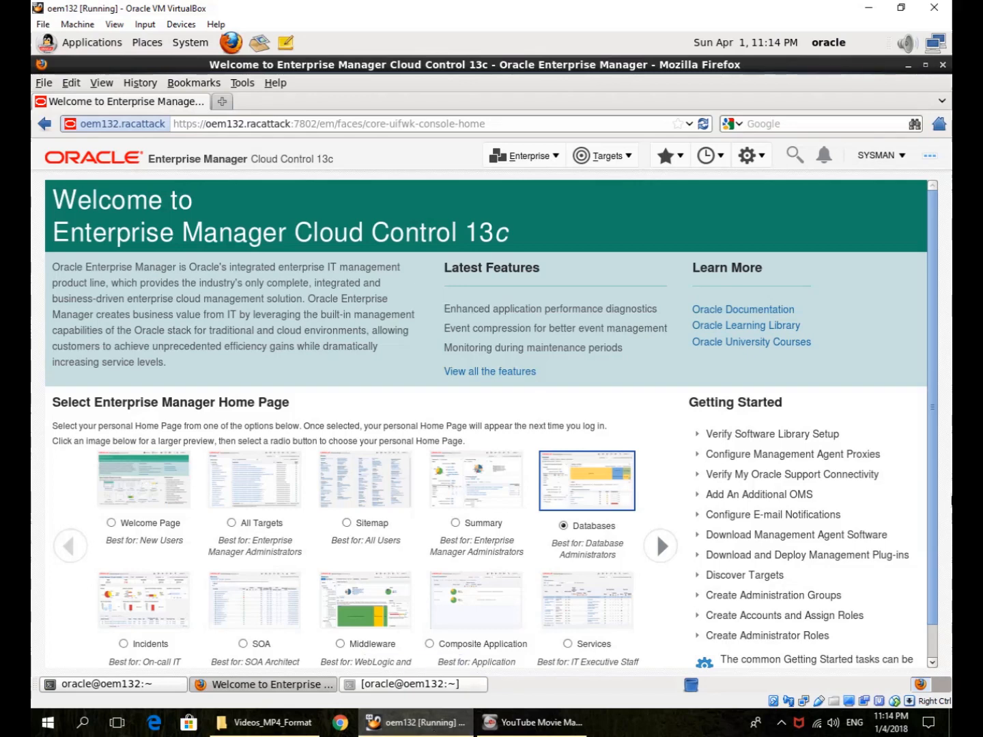
mouse_move(604, 155)
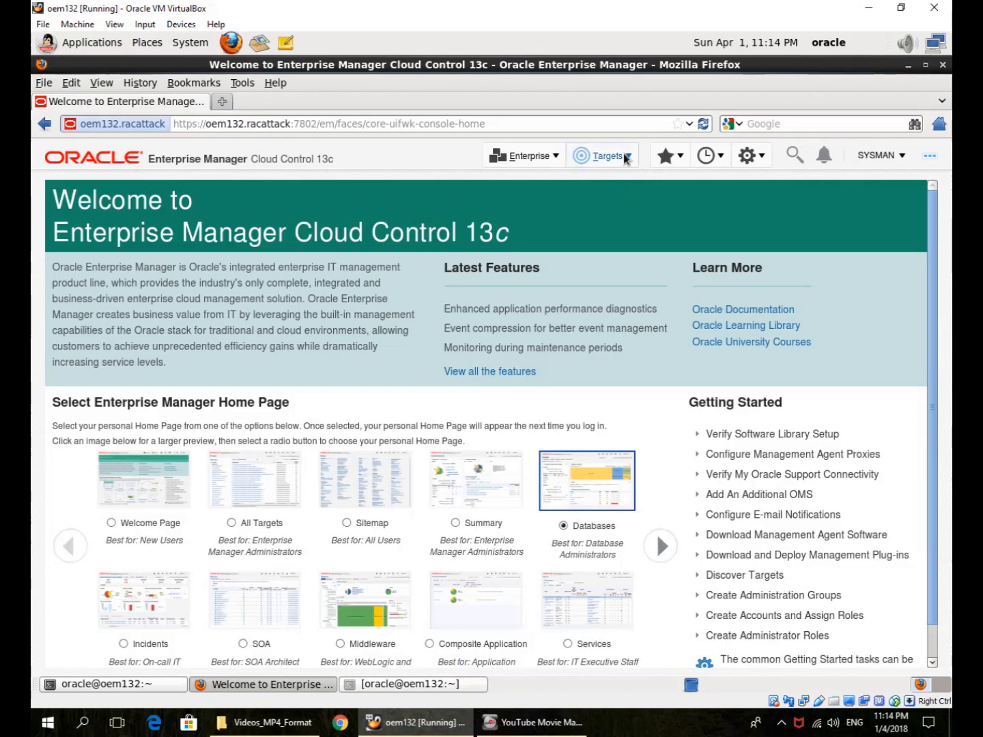
- Expand the Targets menu to list the available target types
left_click(602, 155)
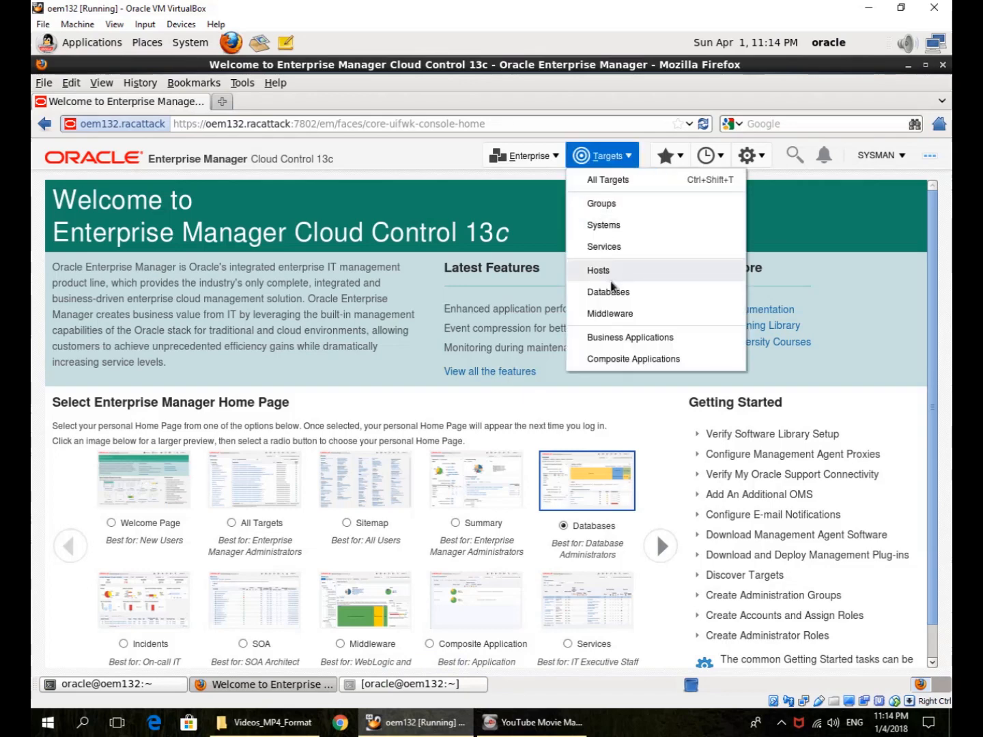
mouse_move(611, 275)
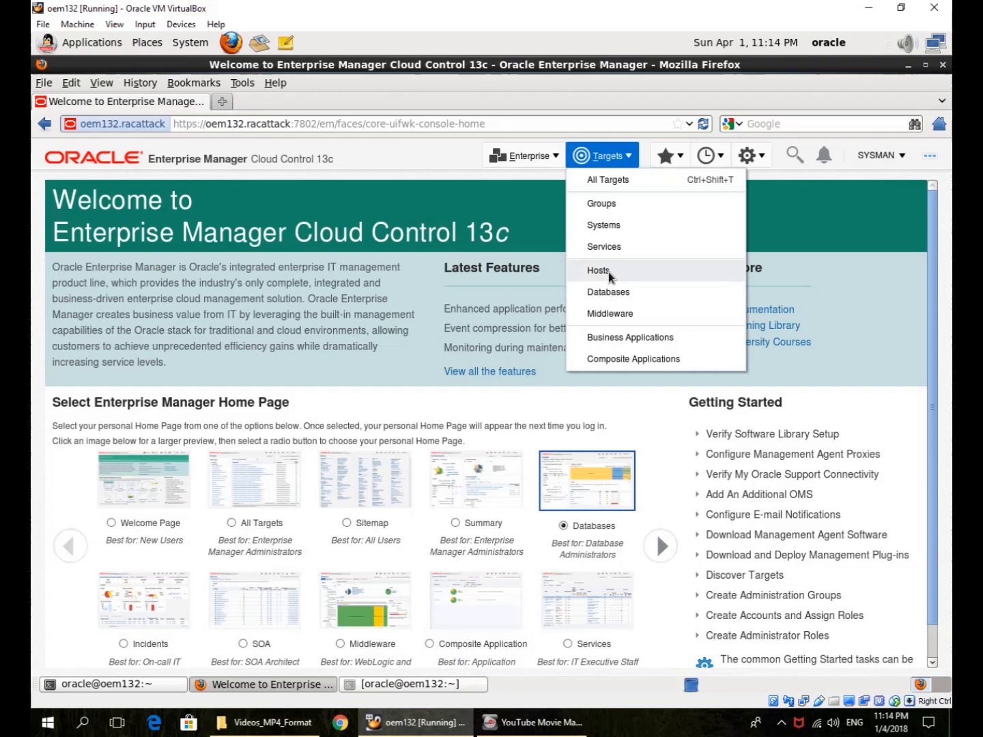
- Show the Hosts list and select the oem132.racattack host entry
left_click(598, 270)
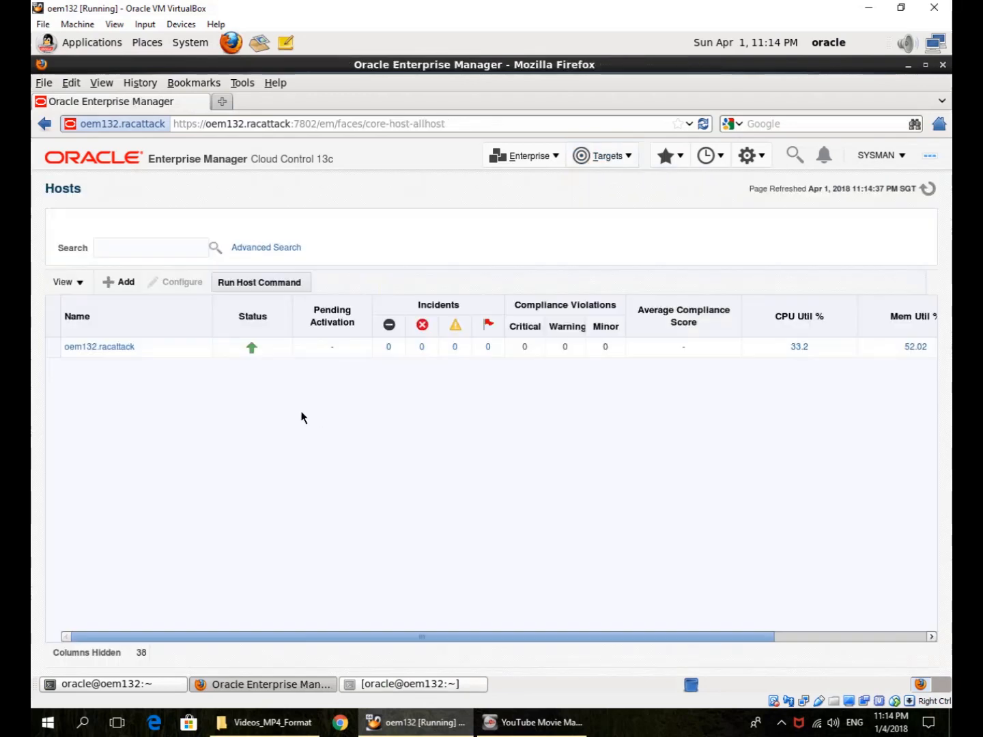
mouse_move(99, 347)
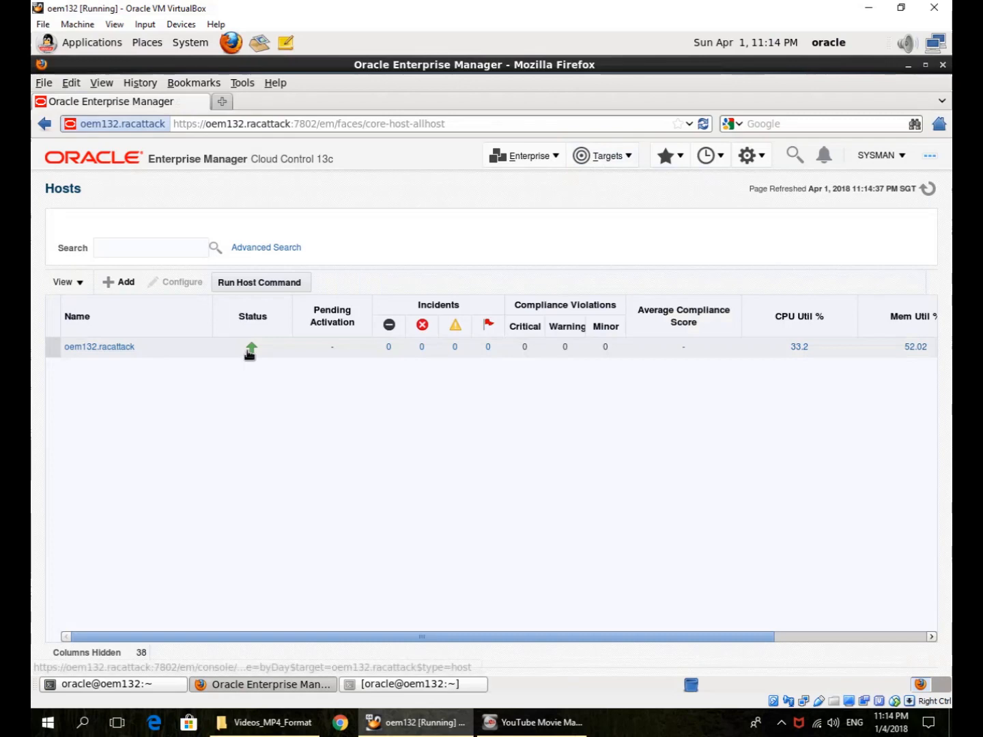
mouse_move(662, 359)
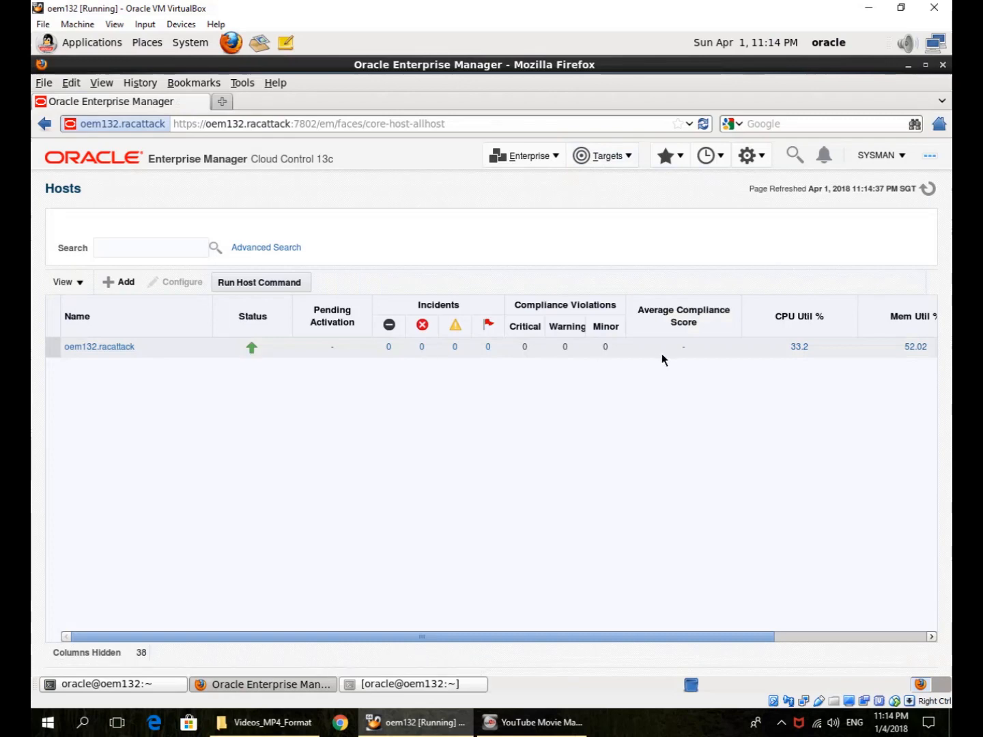
mouse_move(799, 347)
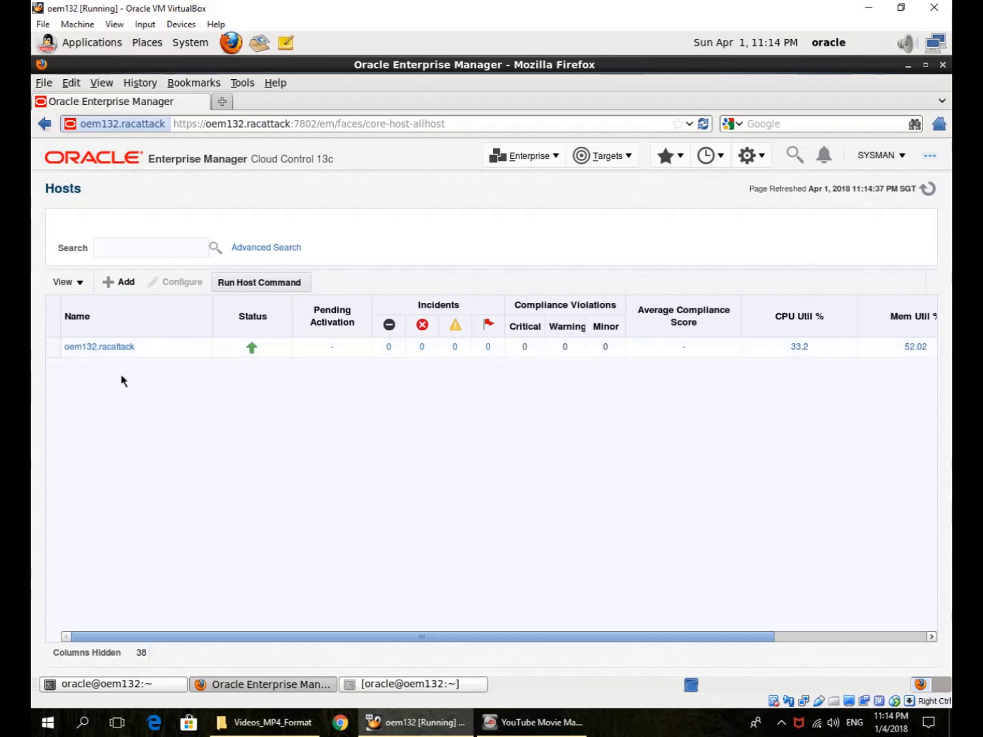
left_click(99, 346)
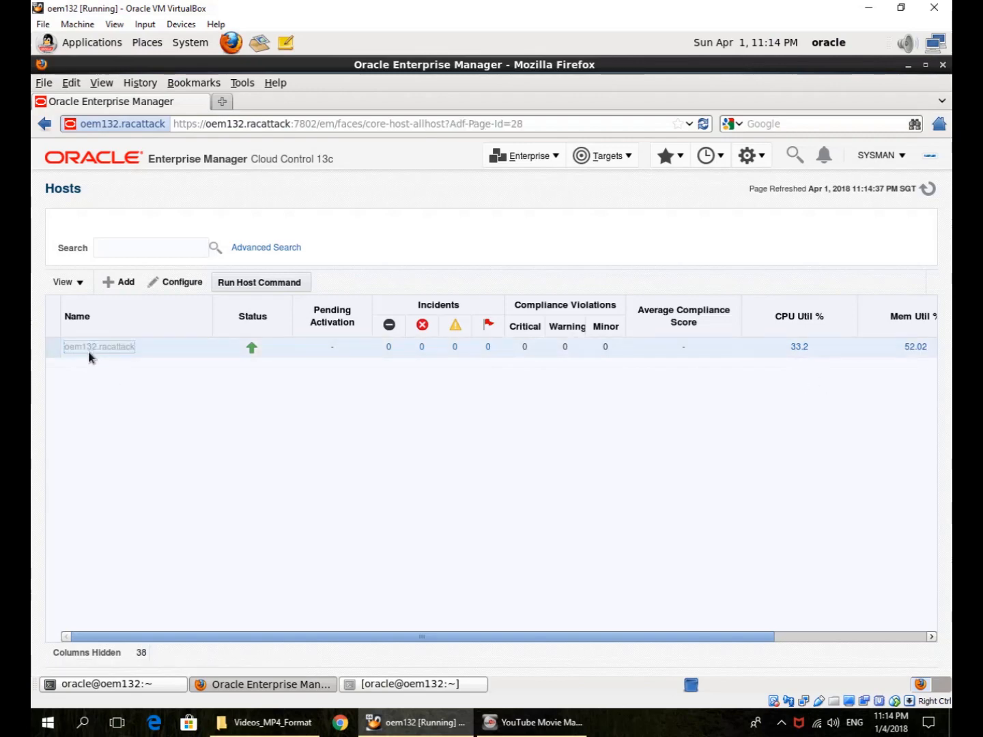
- Review the oem132.racattack home page: summary, utilization charts, filesystems and network usage
left_click(99, 346)
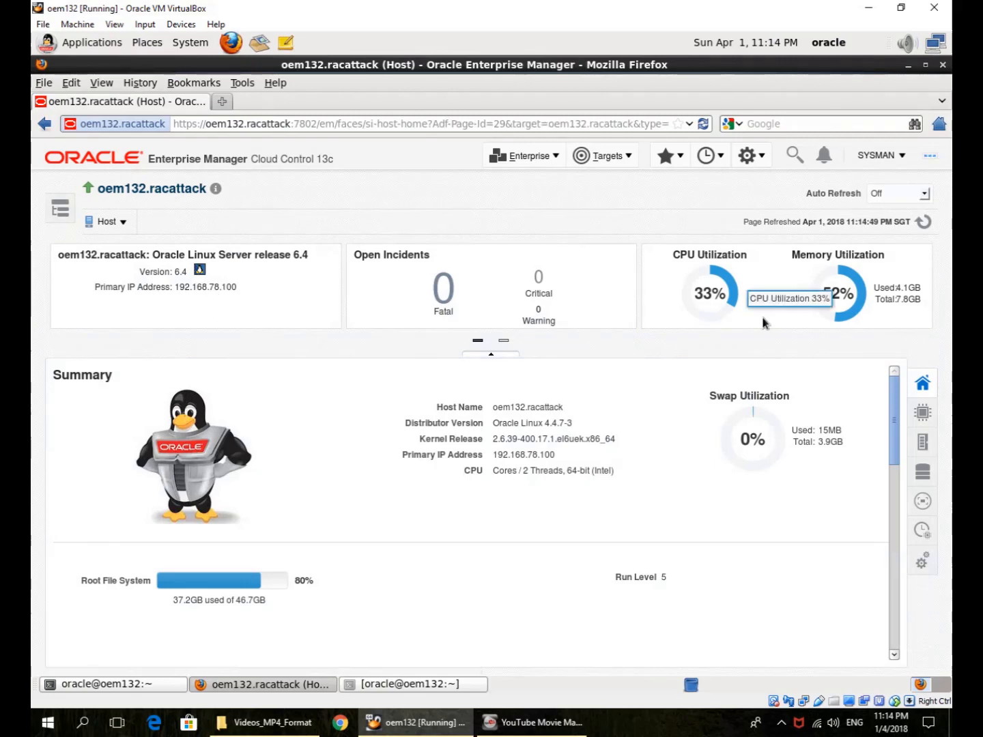
mouse_move(530, 453)
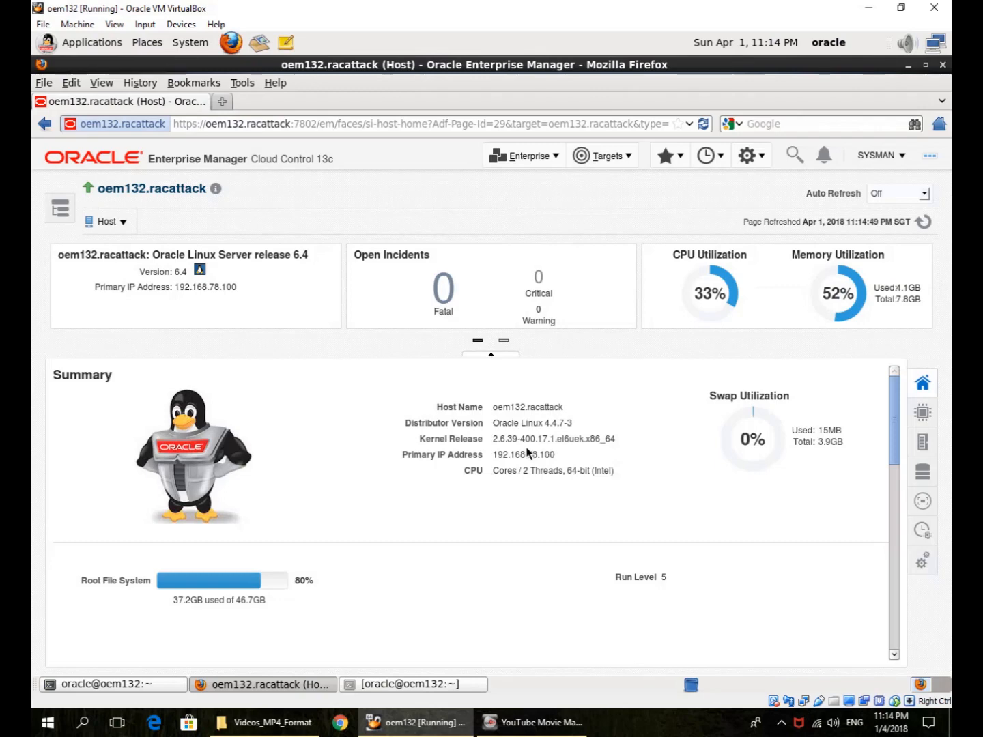
mouse_move(478, 434)
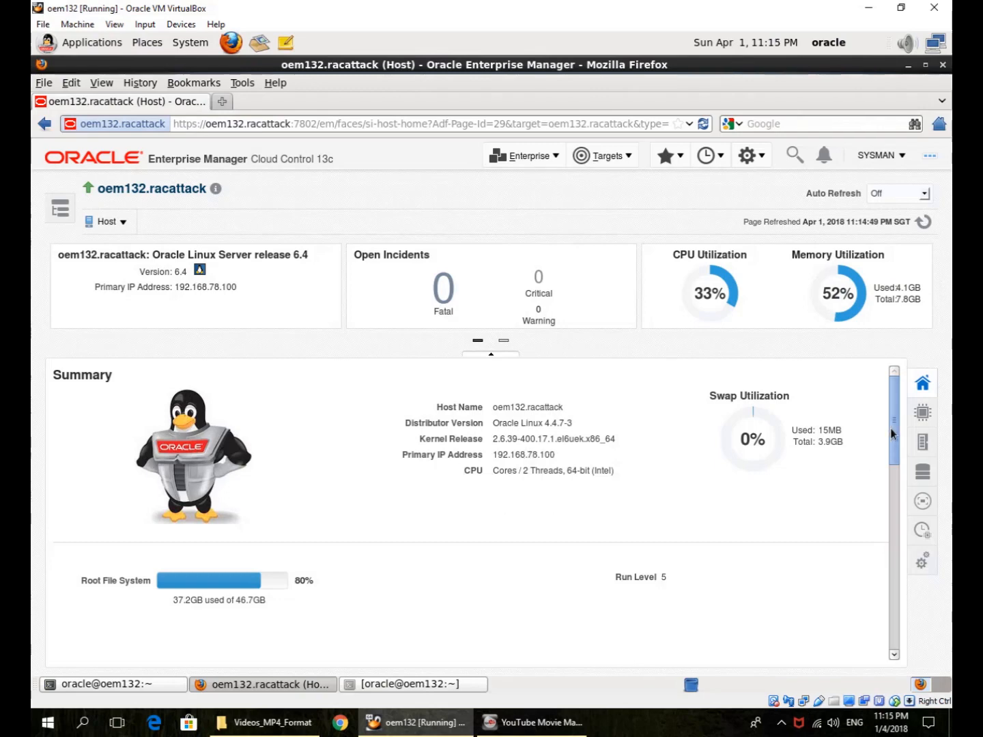
scroll("down", 3)
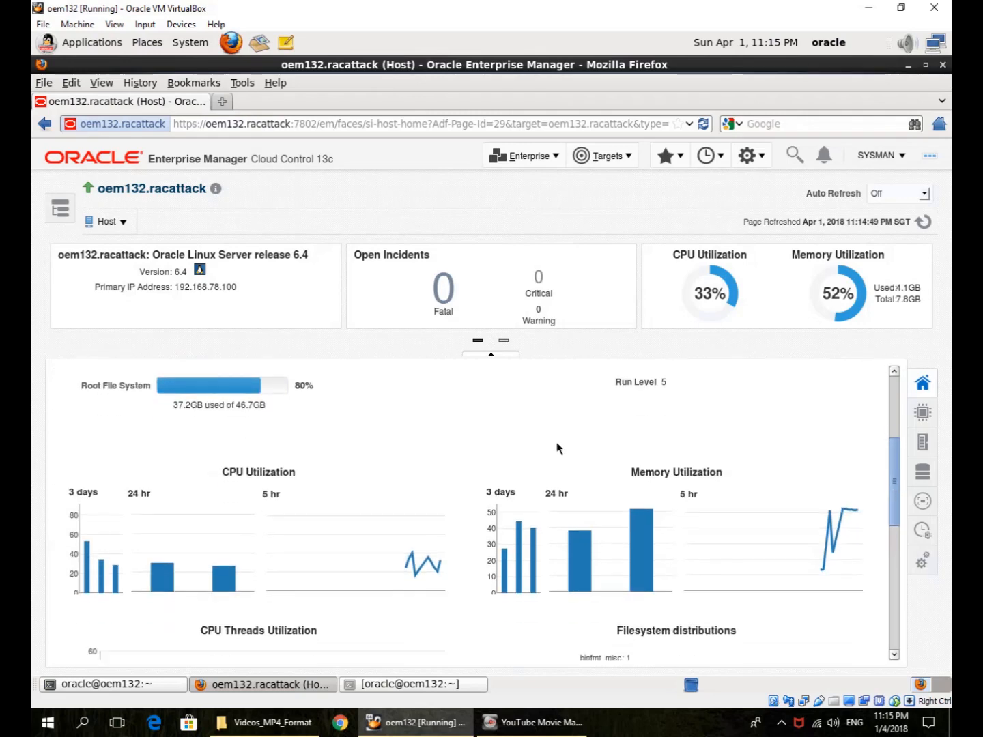
mouse_move(252, 400)
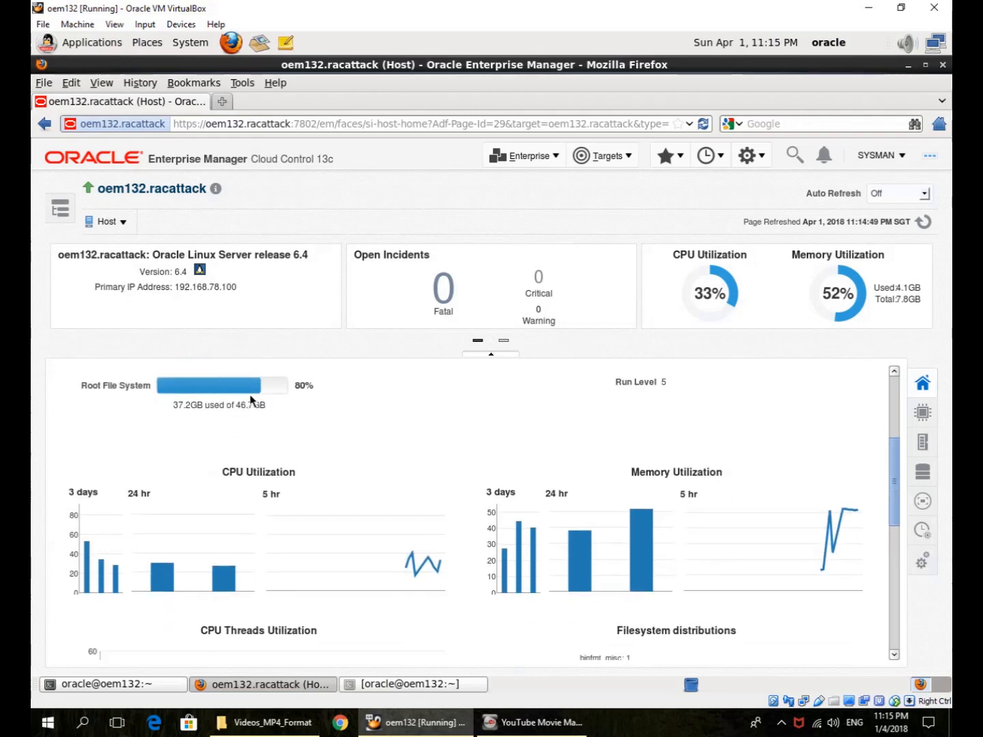
mouse_move(456, 491)
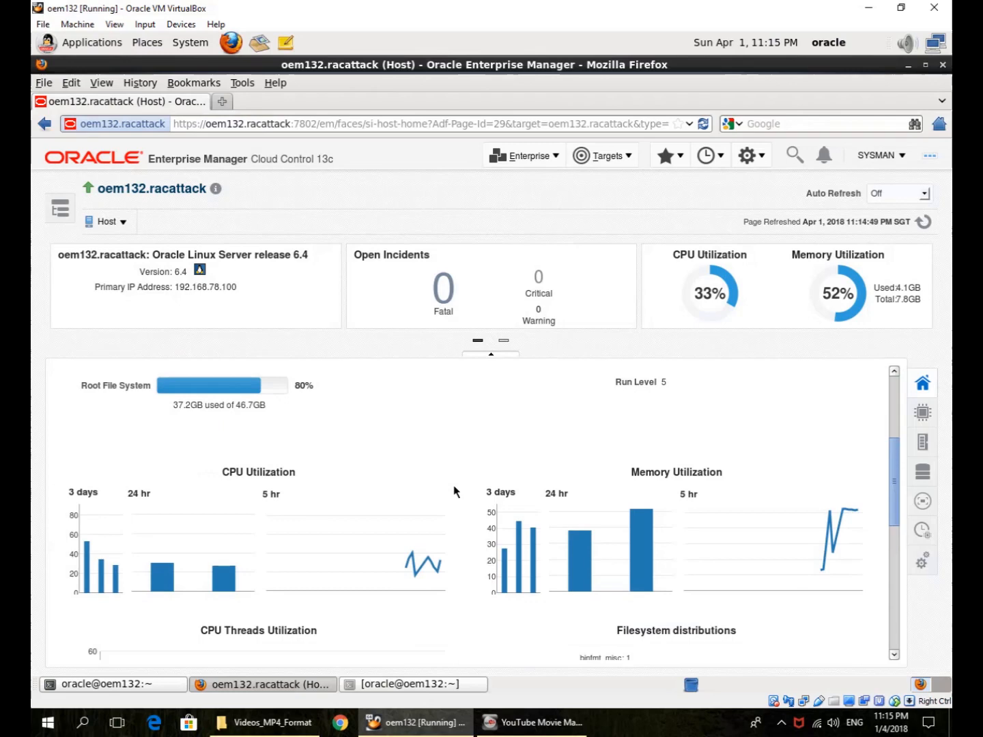
mouse_move(327, 580)
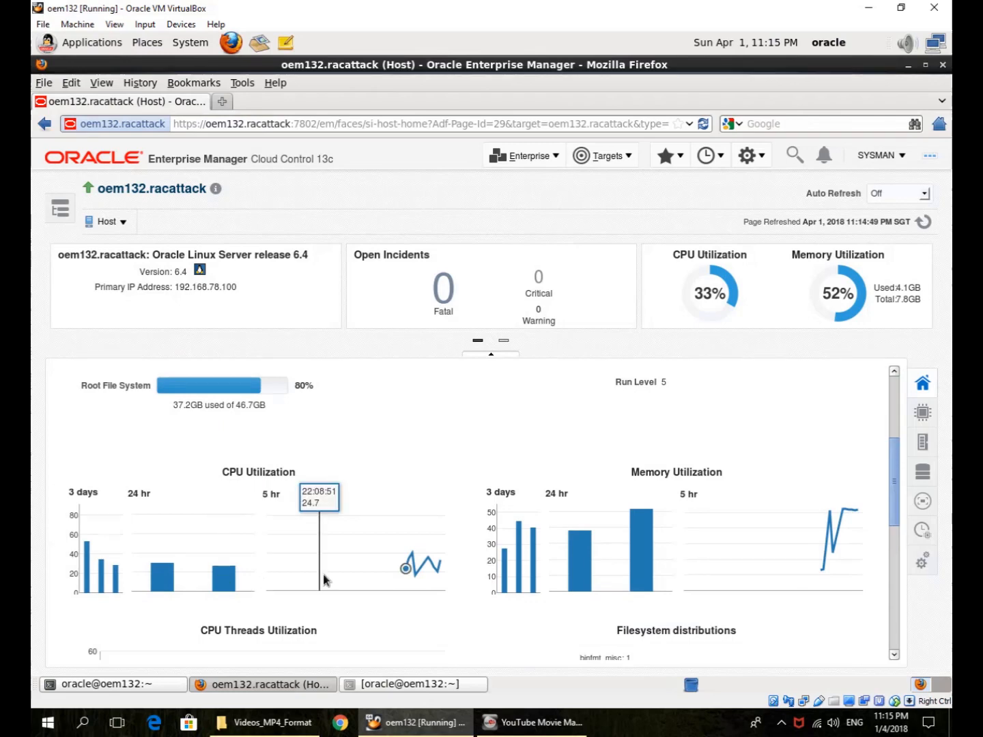
mouse_move(429, 582)
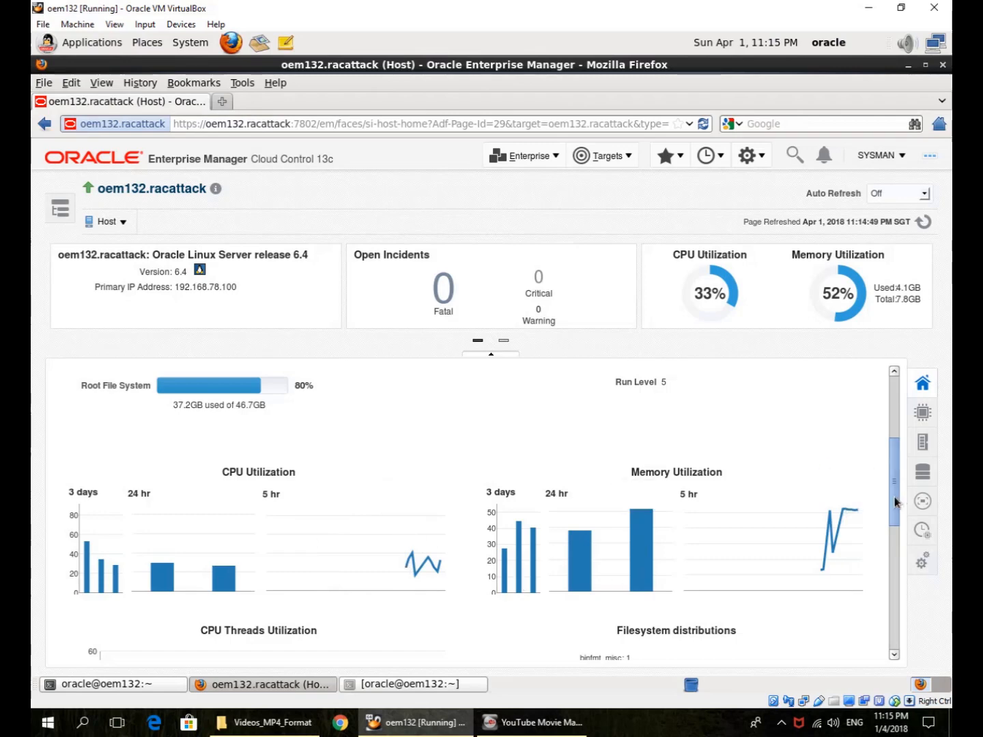
scroll("down", 3)
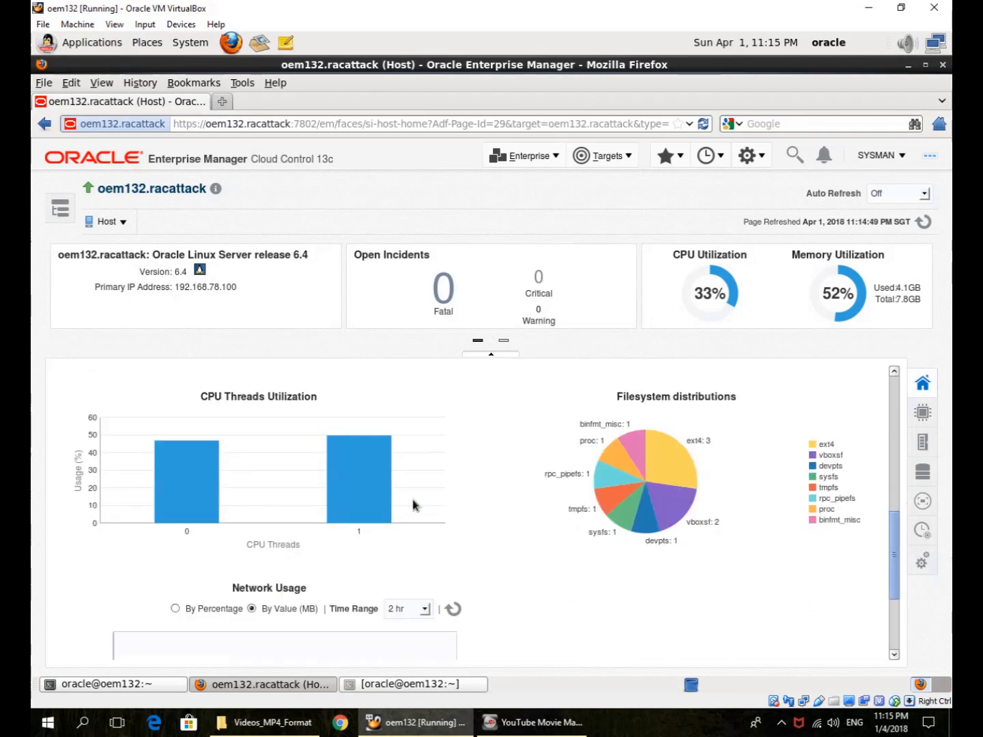
mouse_move(661, 469)
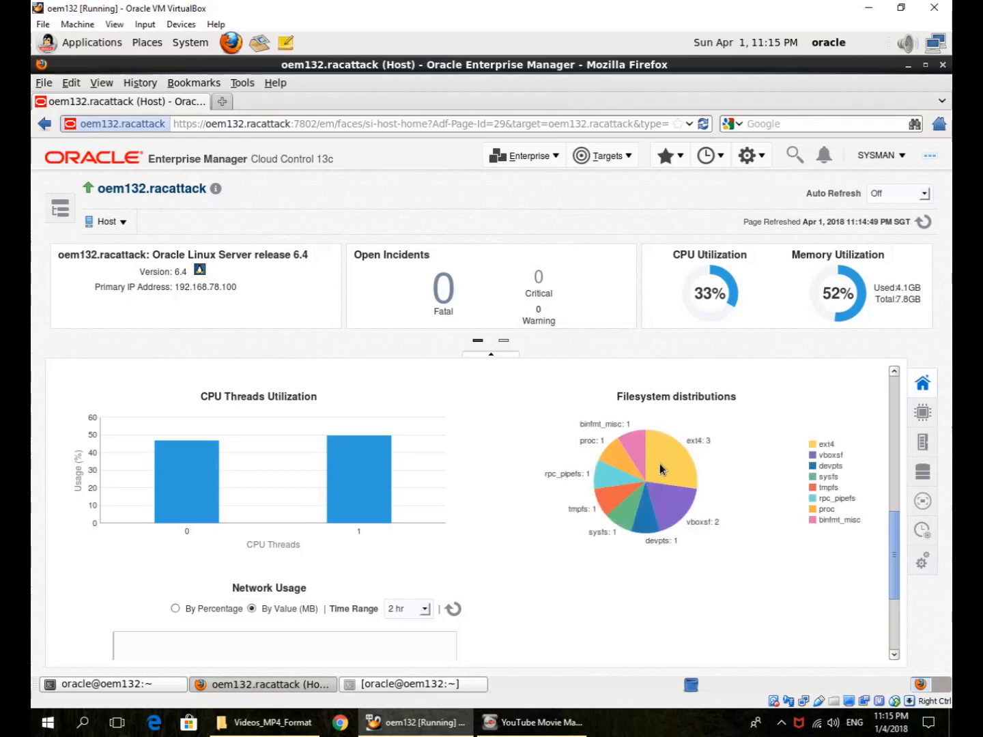
scroll("down", 3)
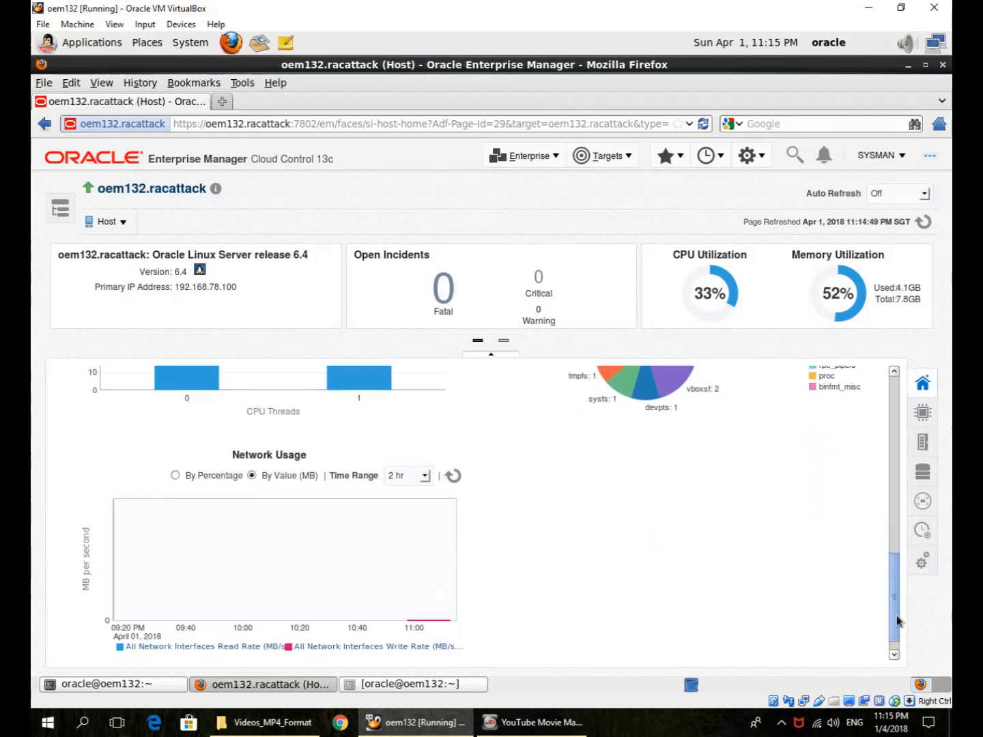
scroll("down", 3)
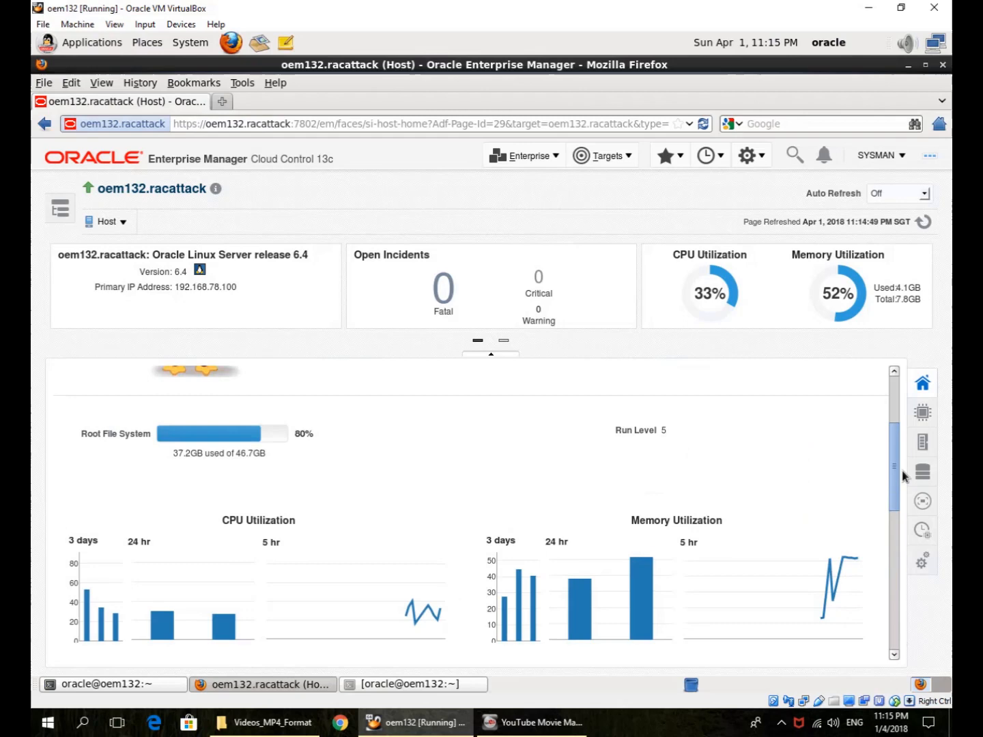
scroll("up", 3)
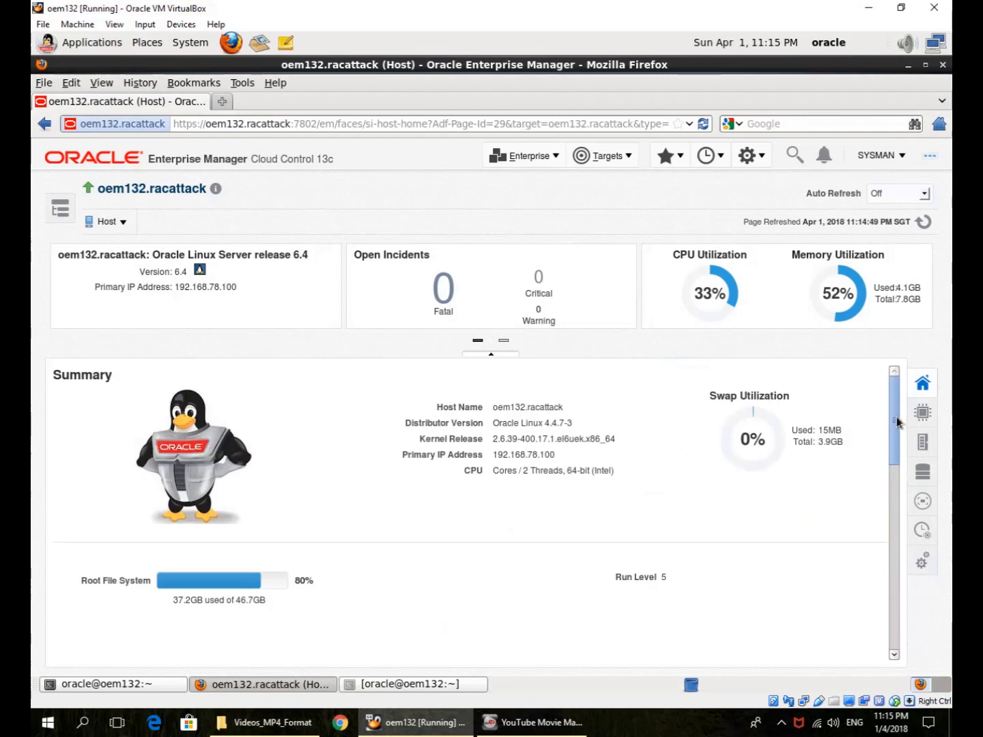
mouse_move(922, 383)
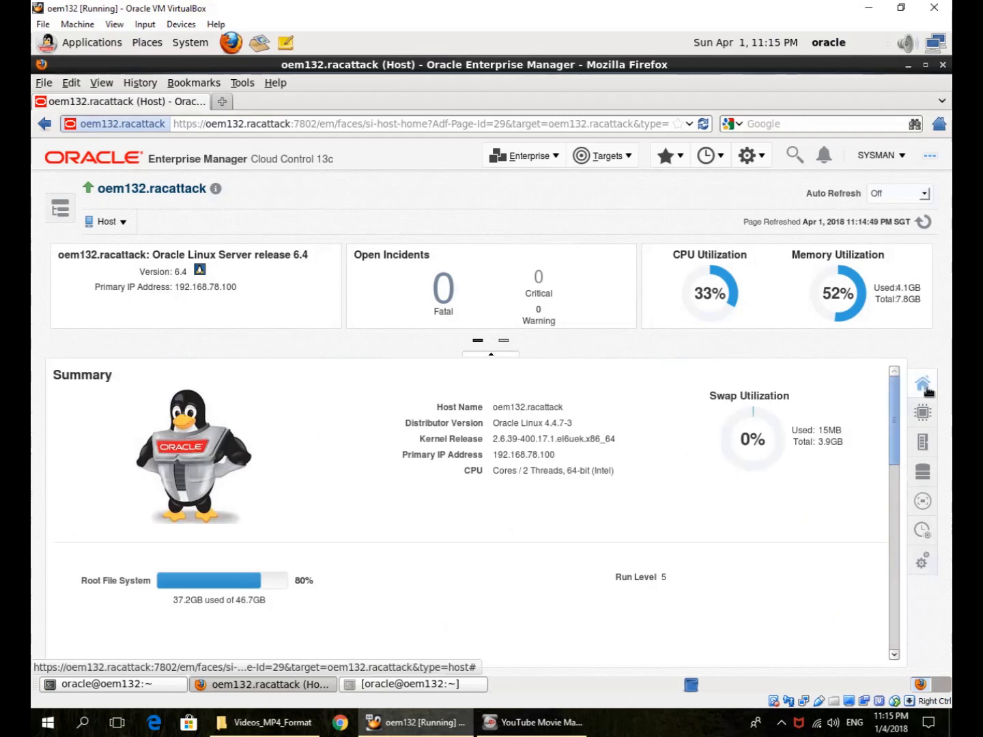
mouse_move(923, 383)
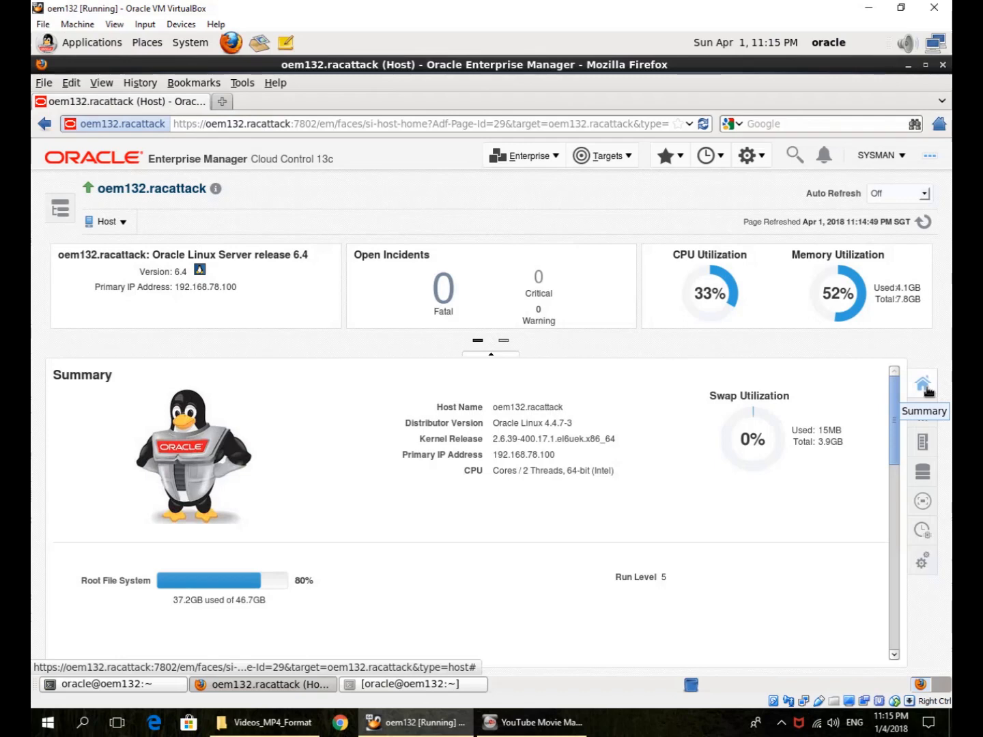
- Review the host's CPU utilization, system load and CPU threads utilization charts
left_click(923, 412)
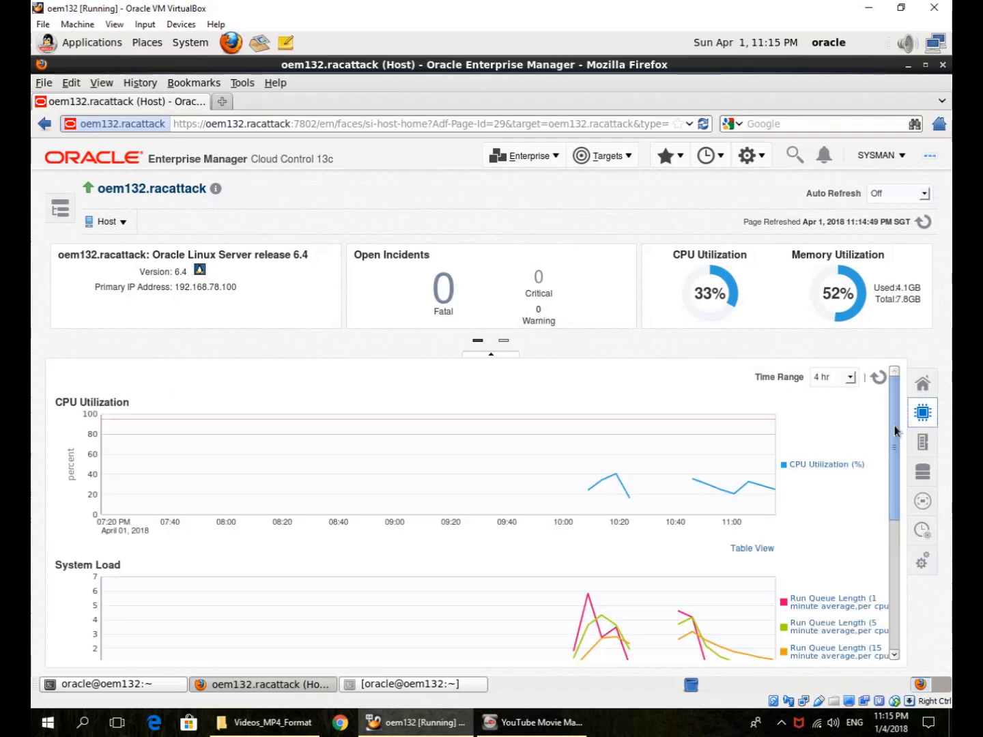
scroll("down", 3)
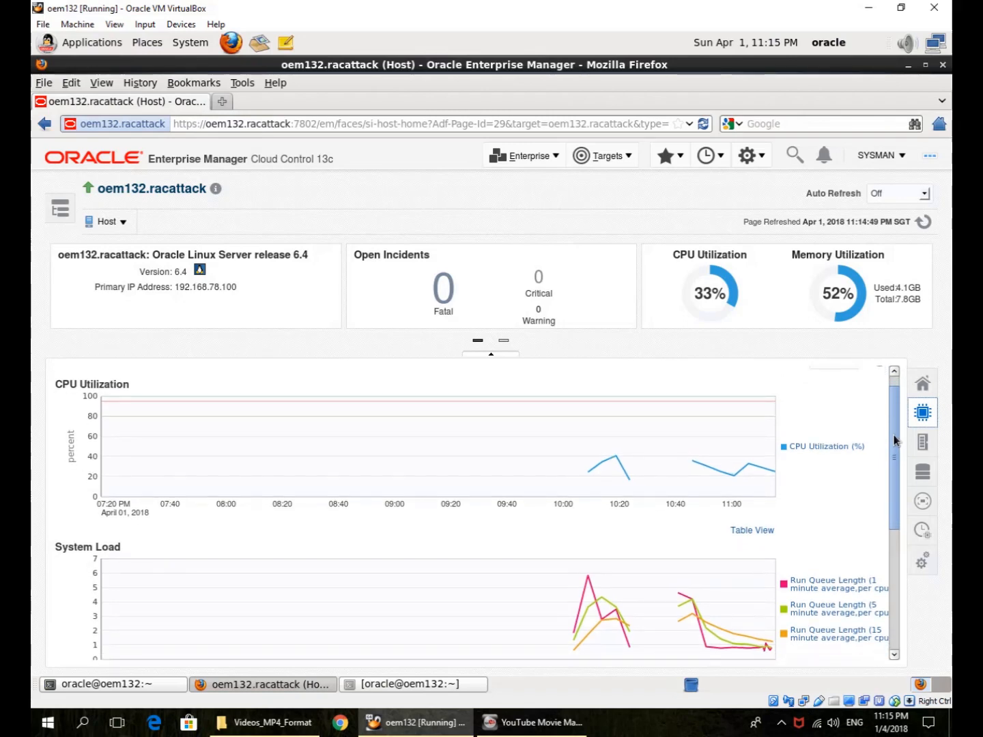
mouse_move(732, 541)
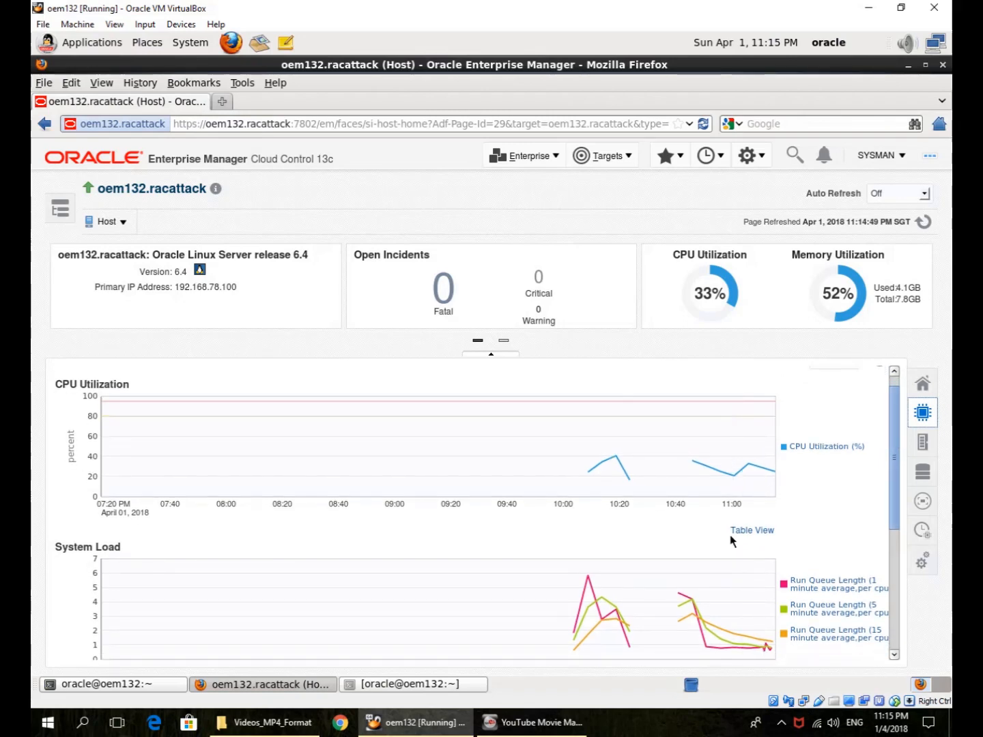
scroll("down", 3)
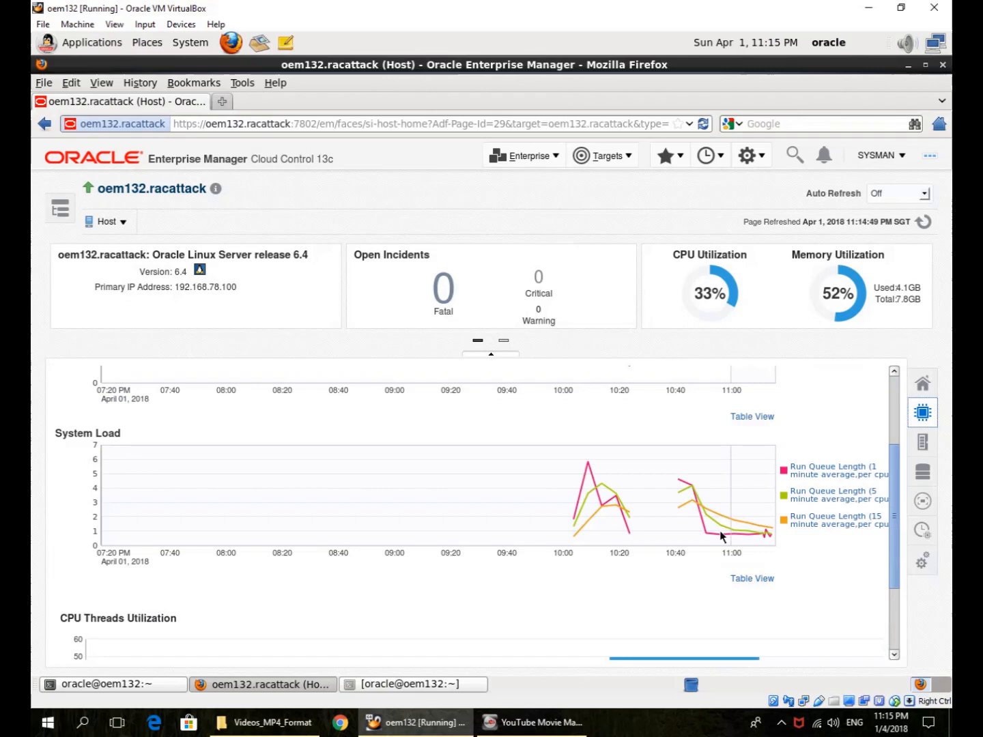
mouse_move(711, 539)
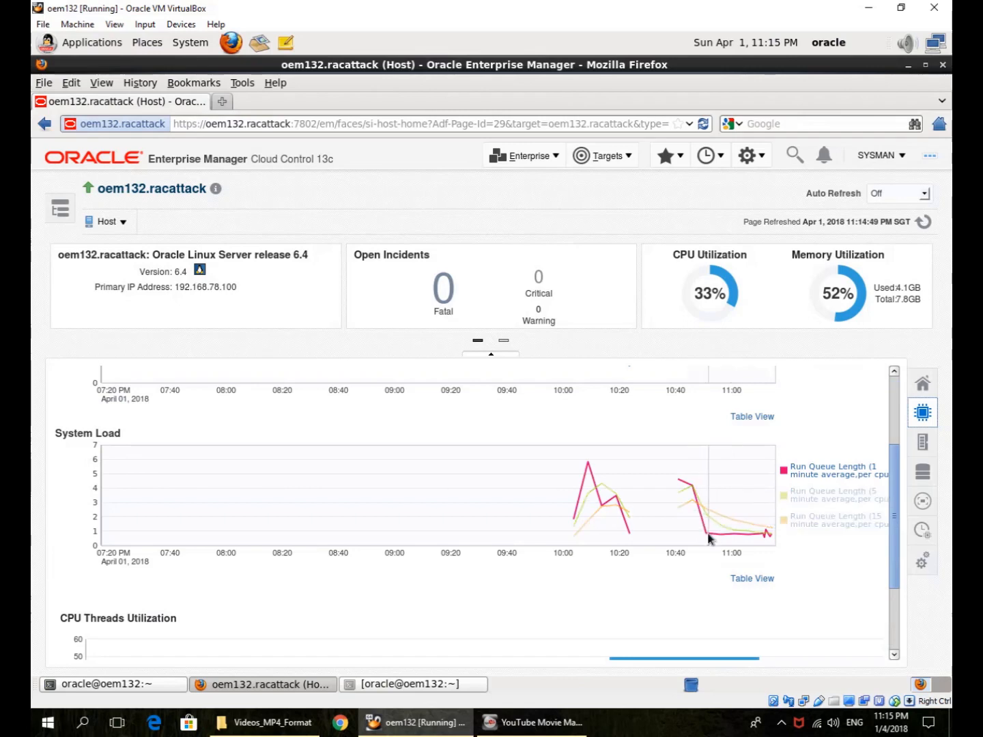
scroll("down", 3)
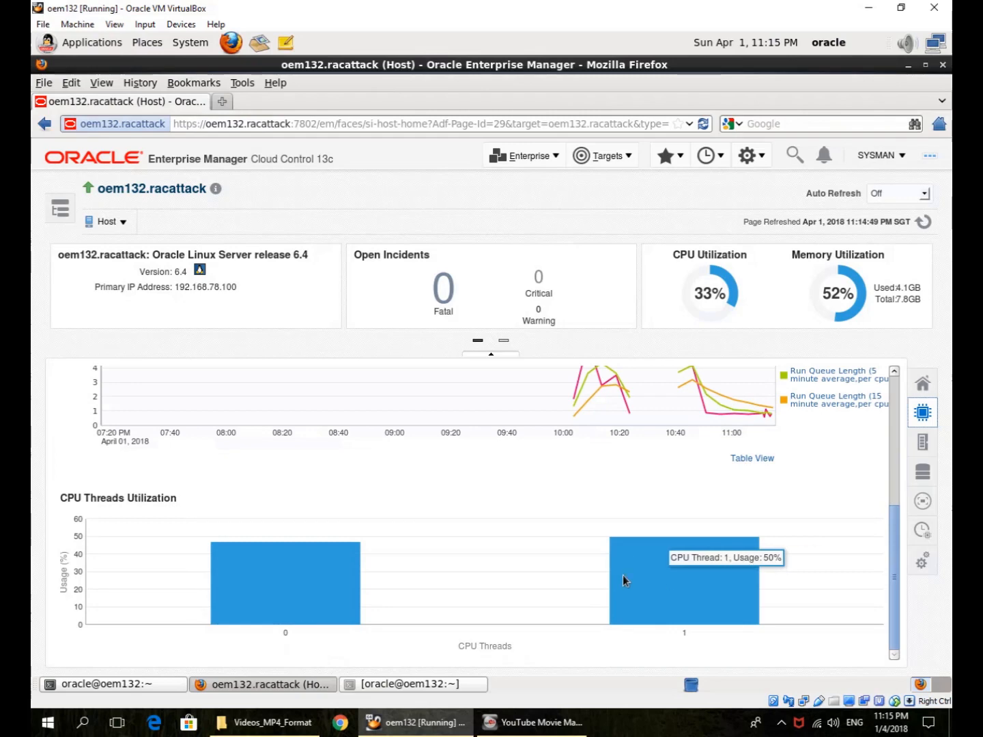
mouse_move(693, 585)
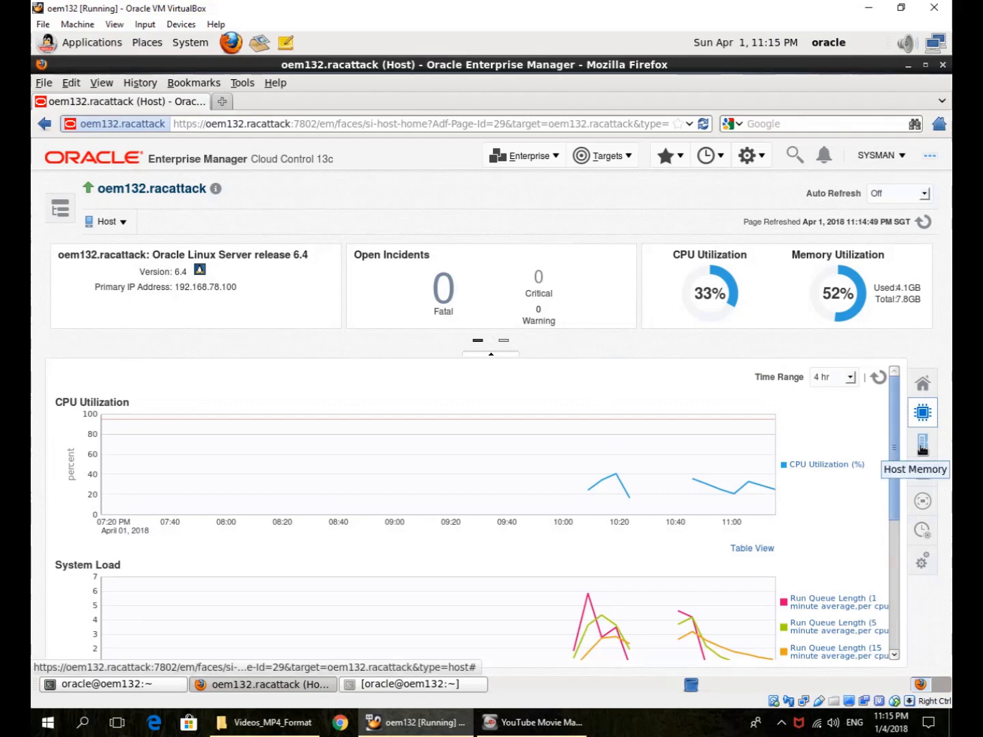
- Review the host's memory and virtual memory utilization charts
left_click(921, 443)
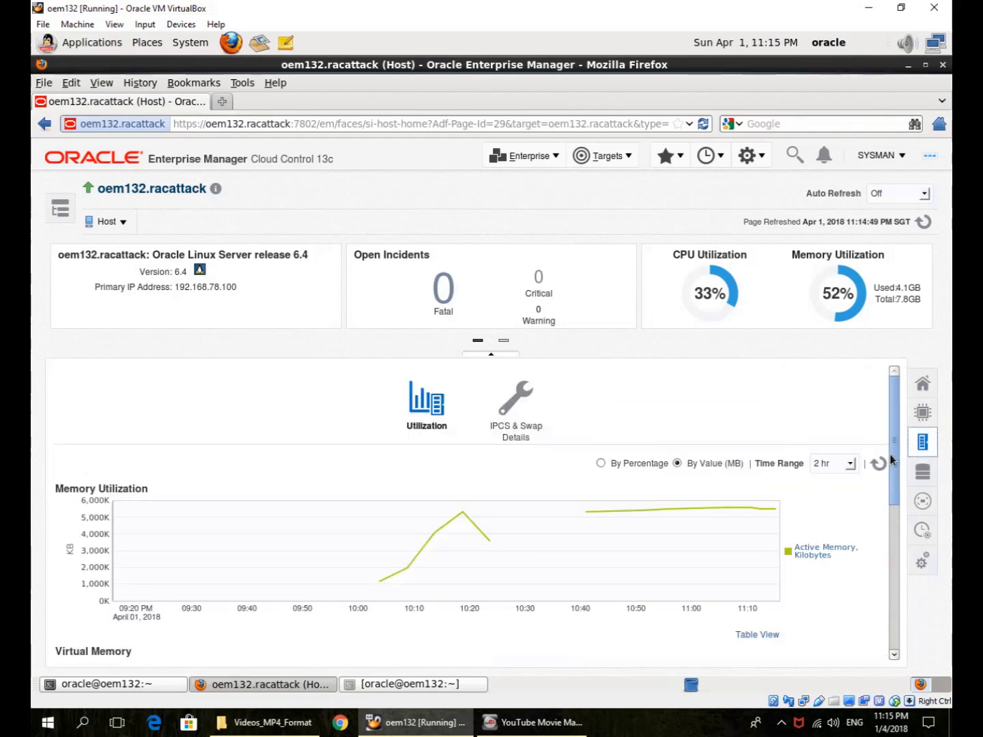
scroll("down", 3)
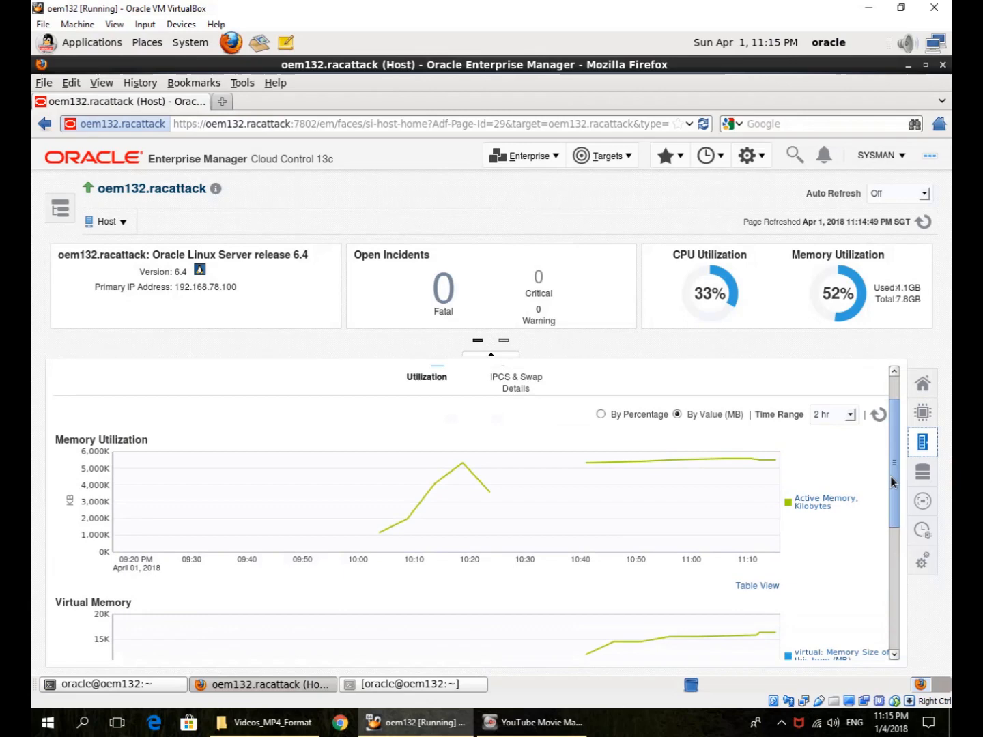
scroll("down", 3)
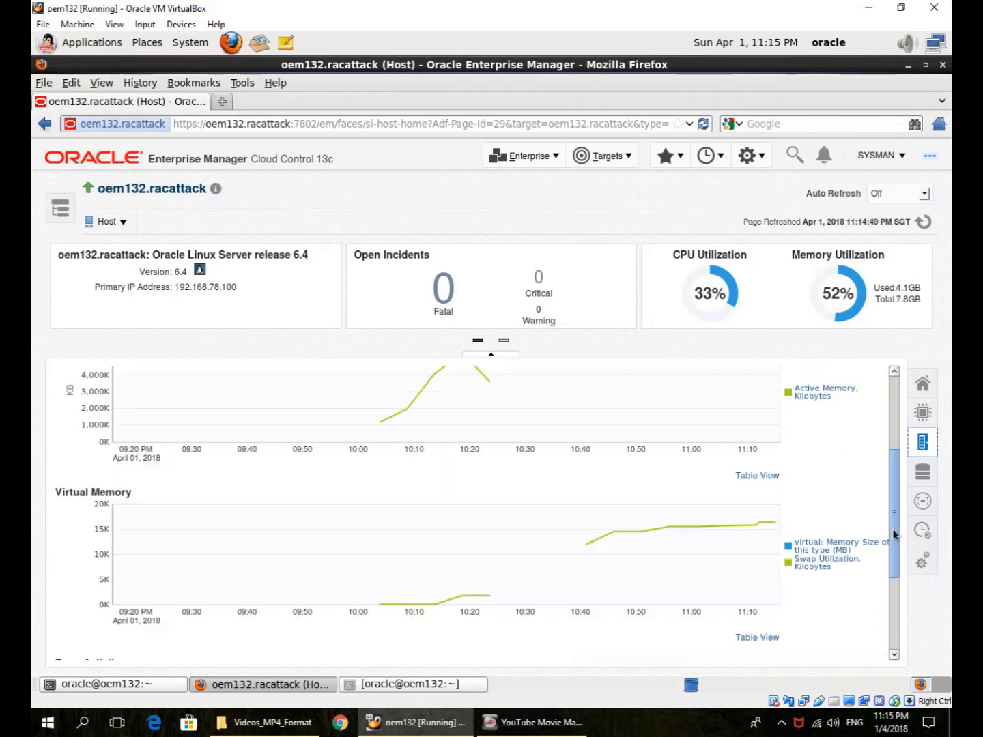
scroll("down", 3)
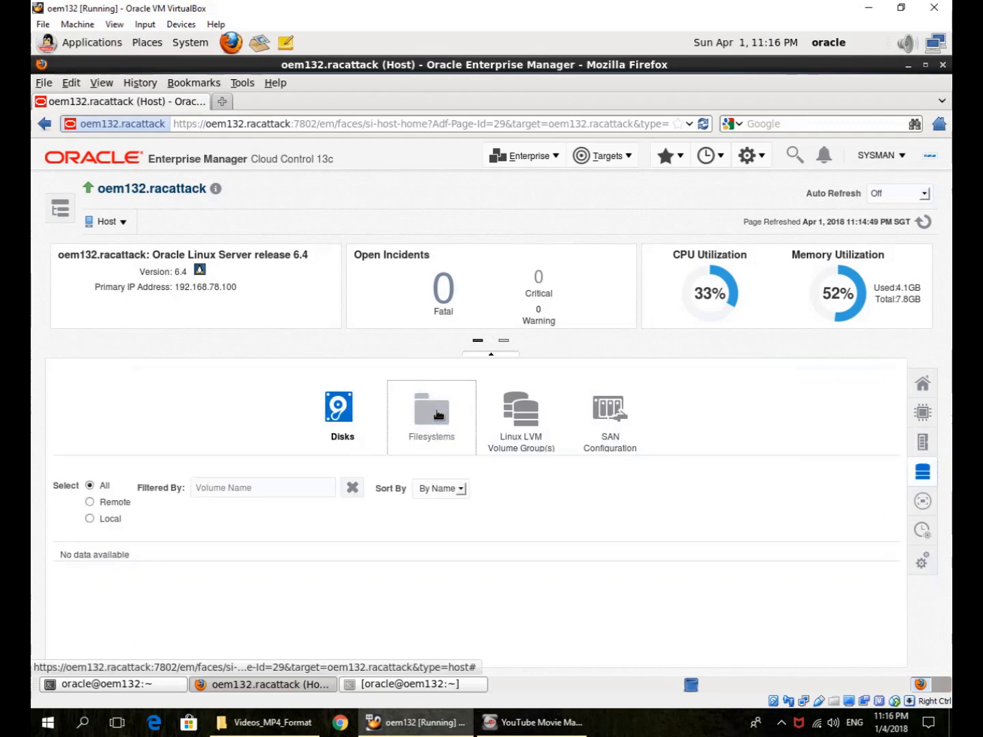
- Review the host's filesystems and space usage, then show its network interfaces
left_click(431, 406)
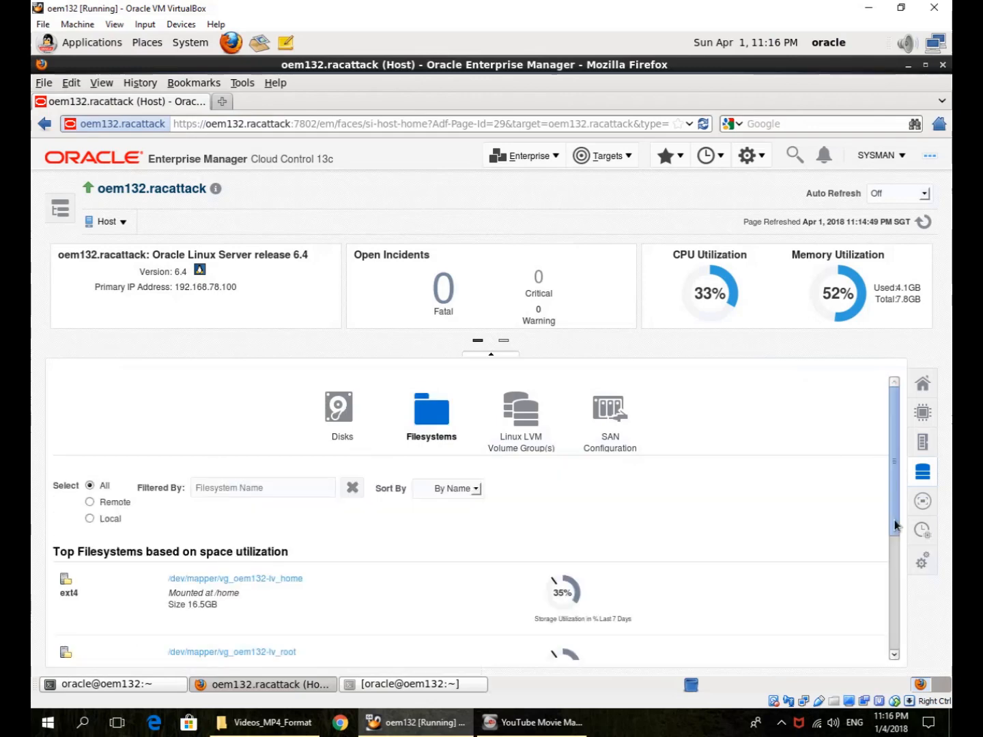
scroll("down", 3)
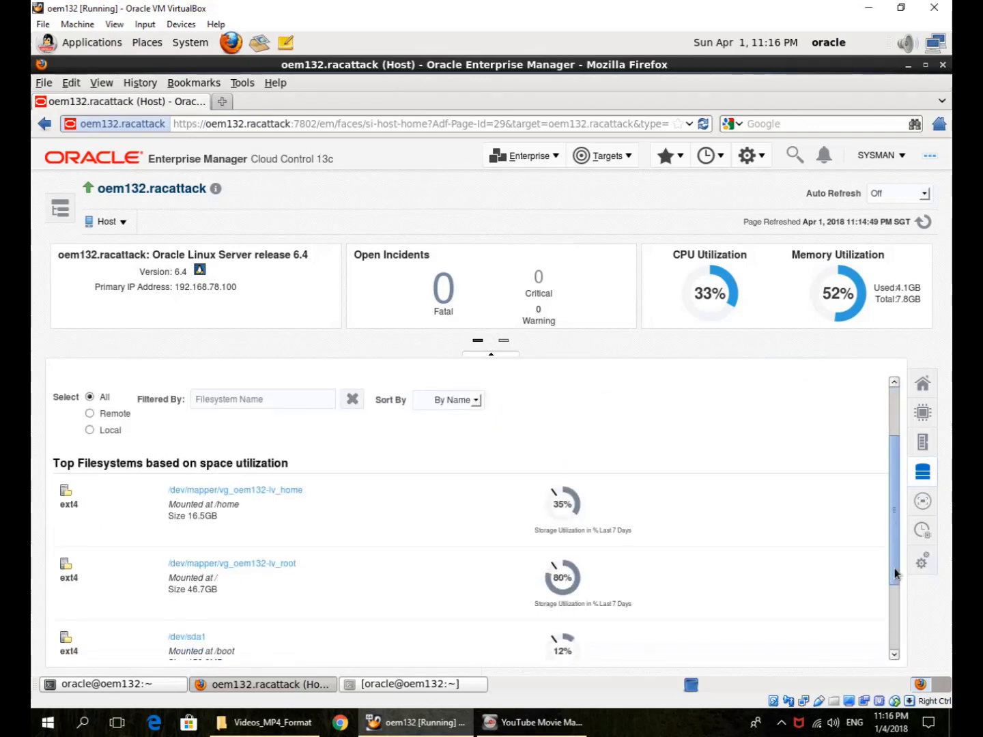
scroll("down", 3)
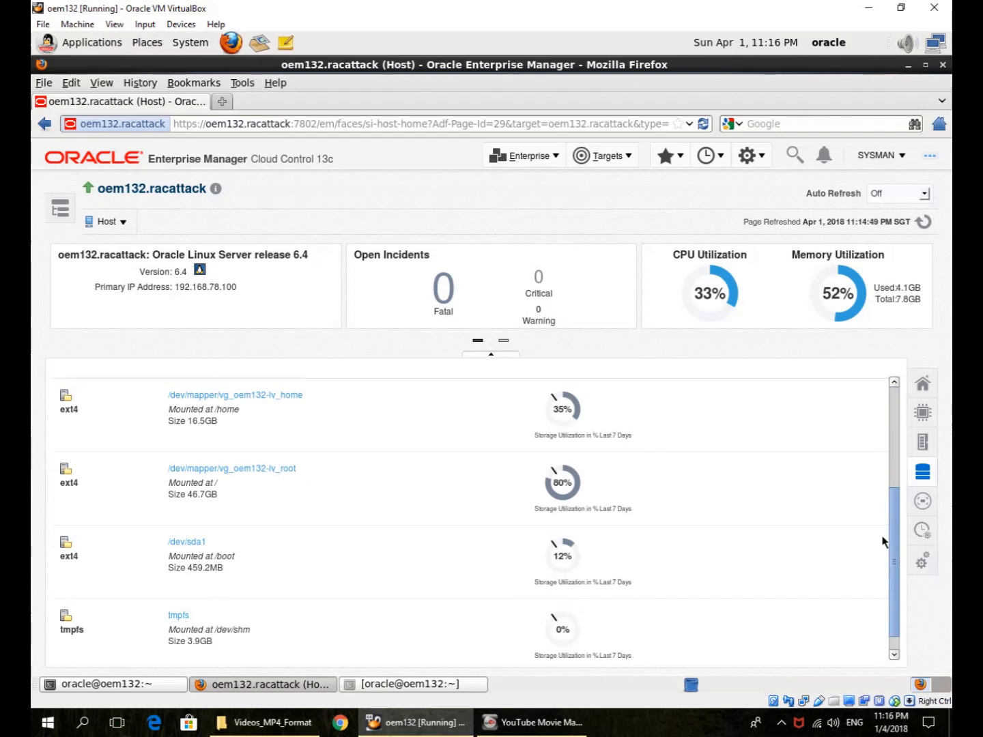
scroll("down", 3)
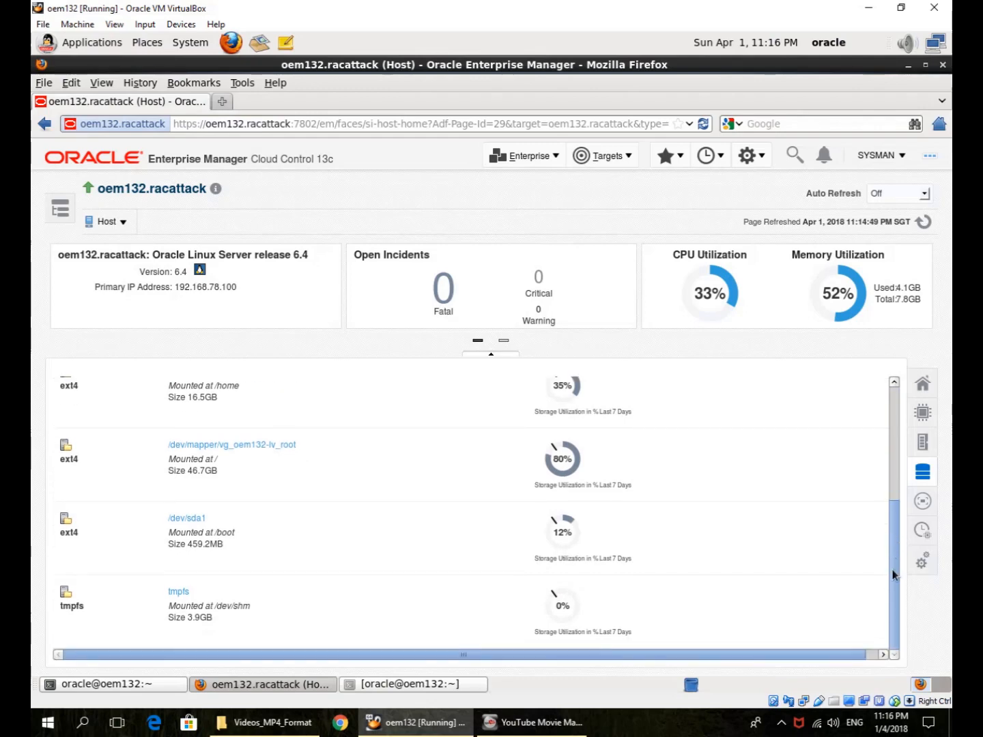
scroll("up", 3)
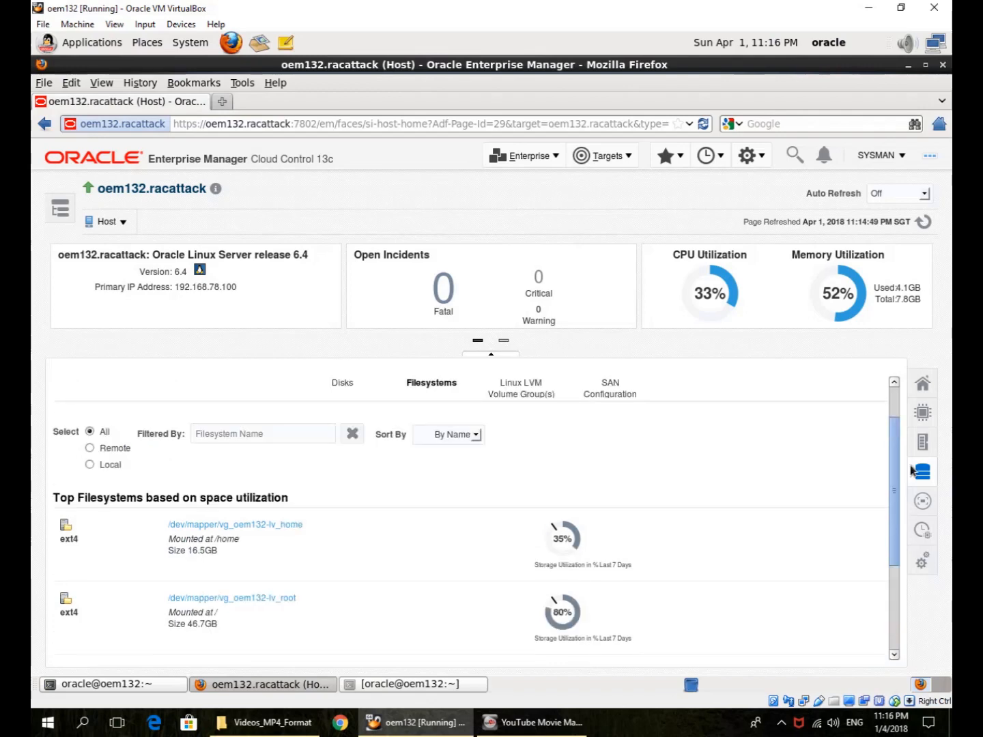
scroll("down", 3)
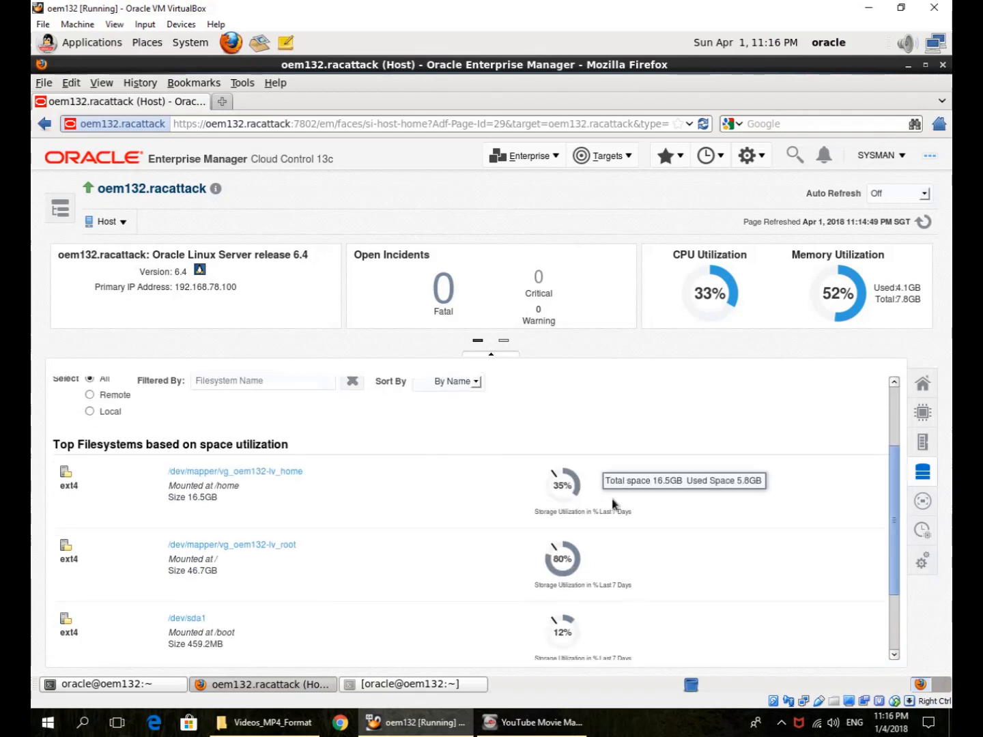
scroll("up", 3)
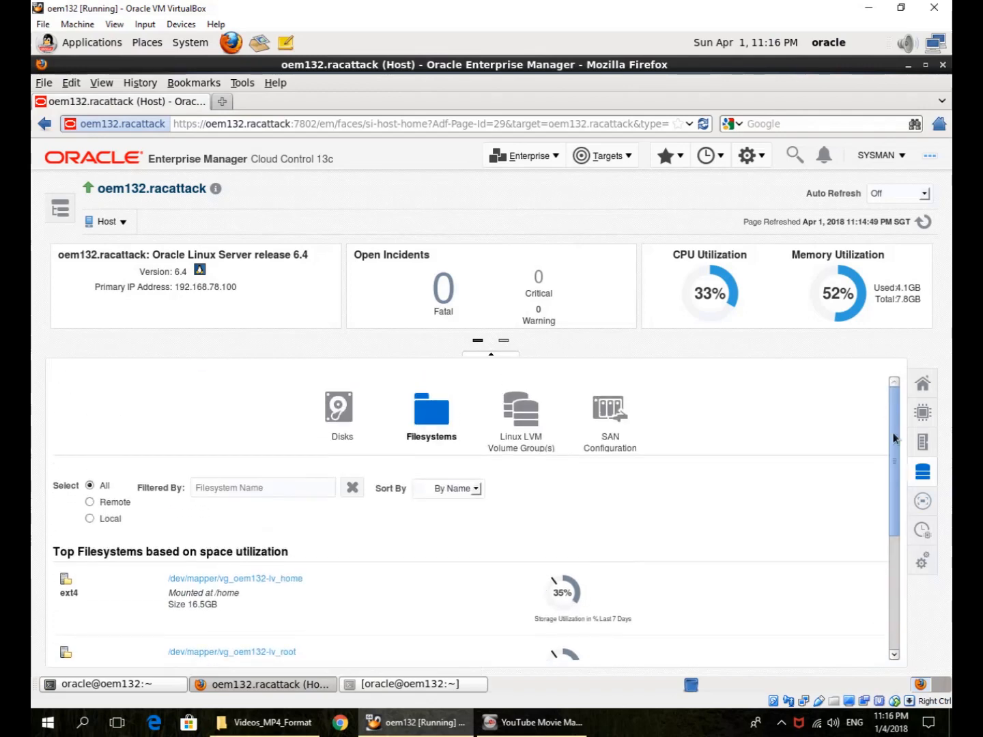
mouse_move(923, 500)
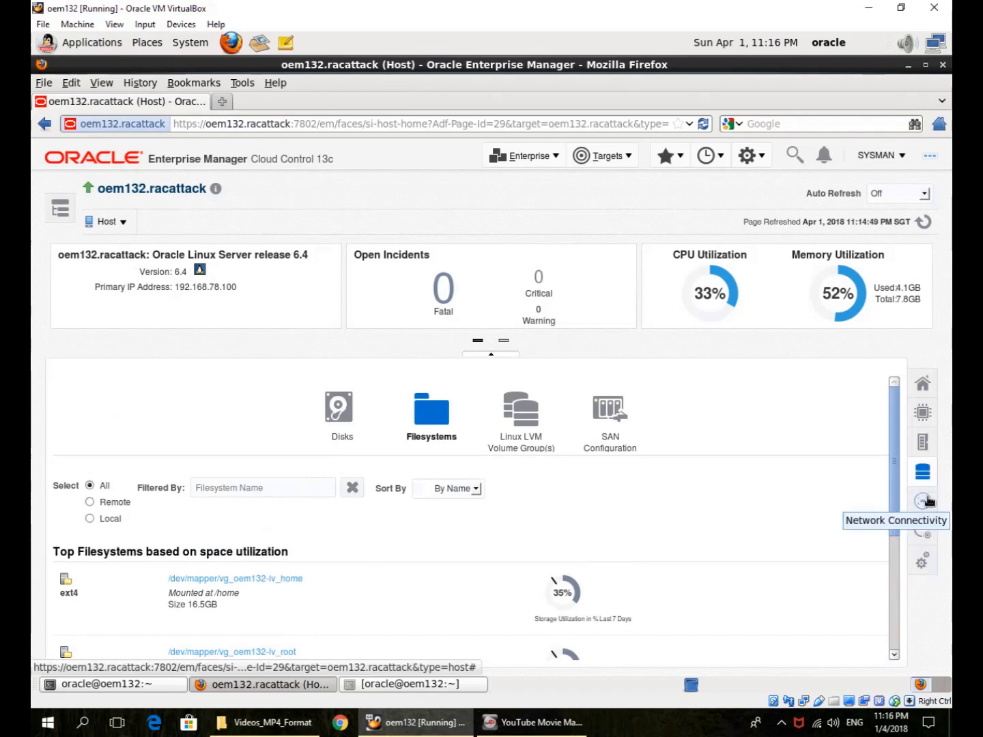
left_click(922, 500)
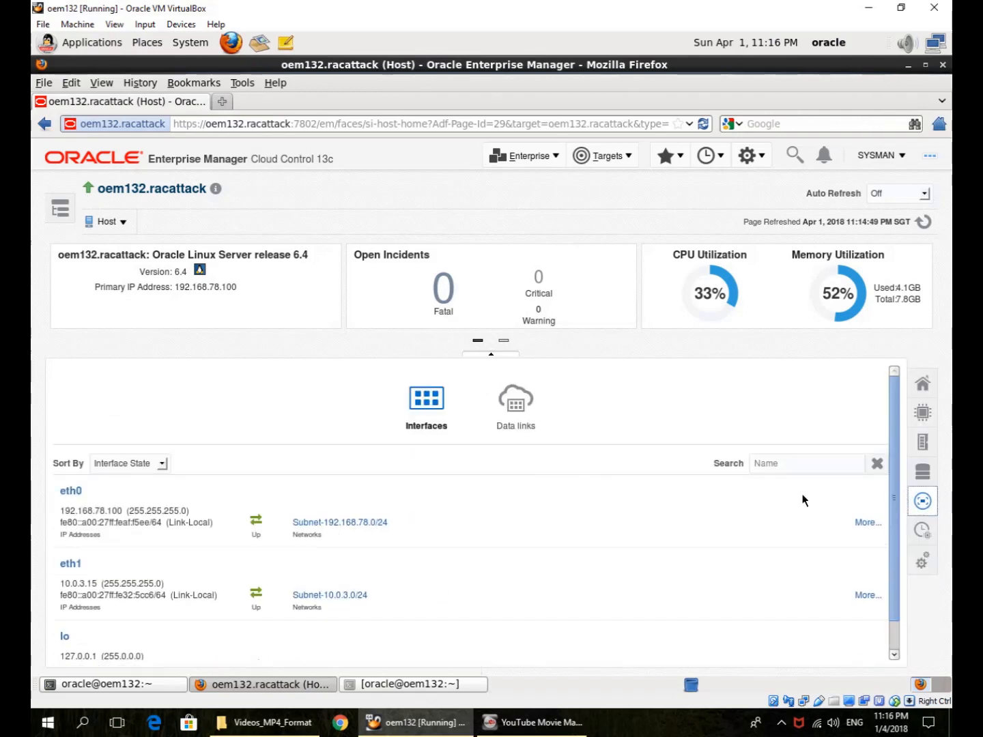
mouse_move(444, 535)
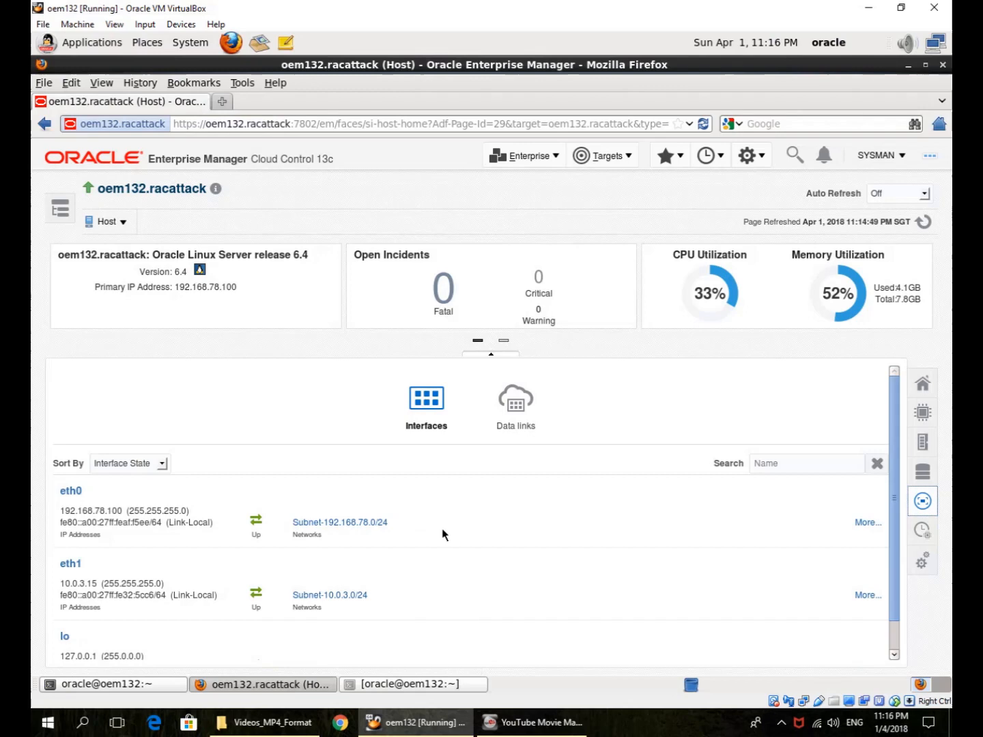
mouse_move(162, 549)
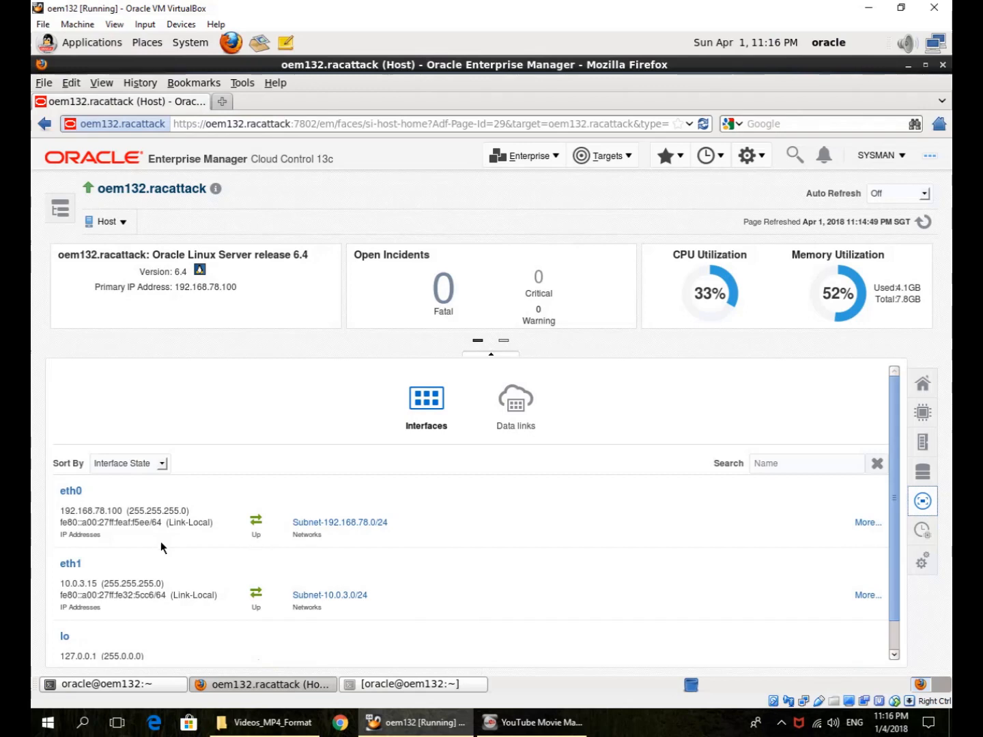
mouse_move(889, 548)
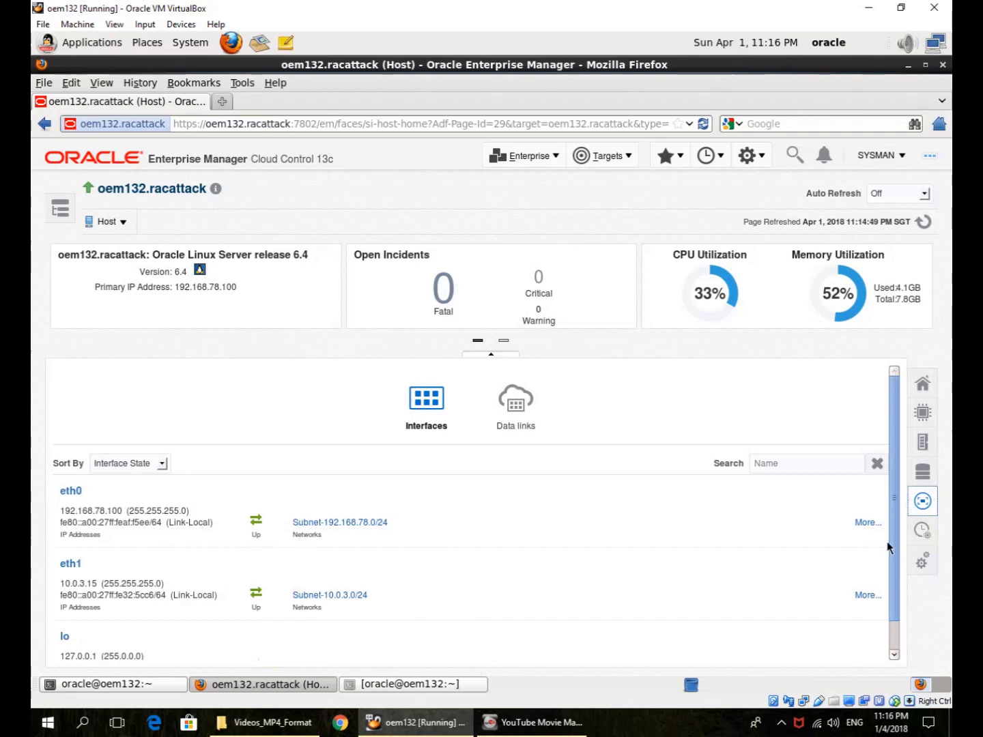
mouse_move(868, 522)
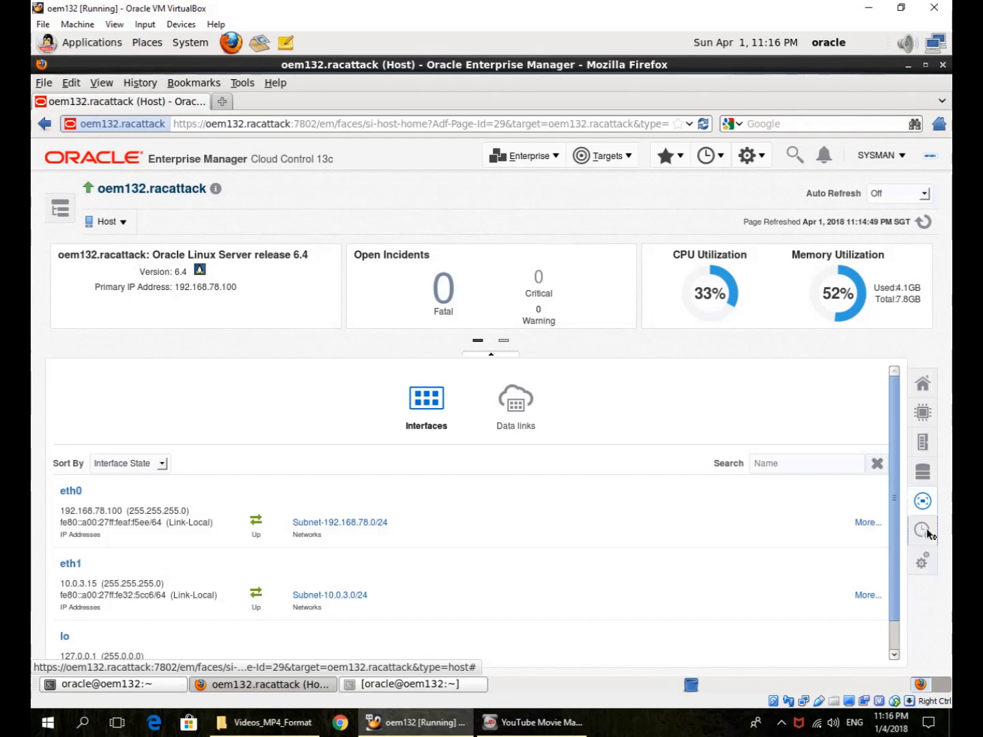
- Show the host's top processes after reviewing the eth0, eth1 and lo interfaces
left_click(923, 531)
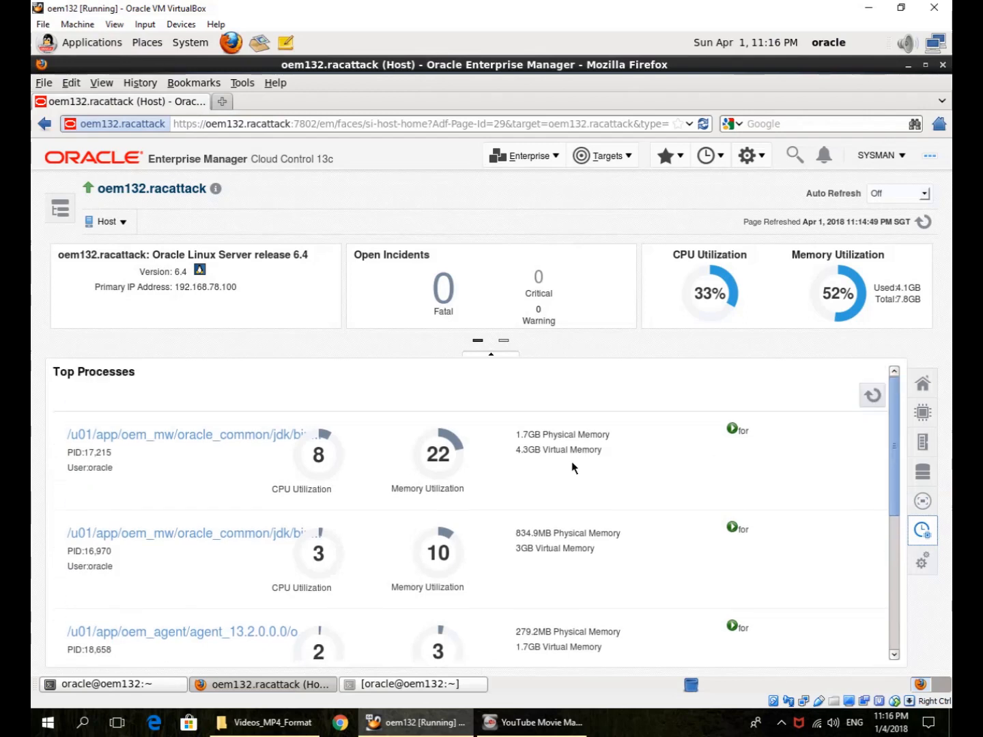
mouse_move(328, 480)
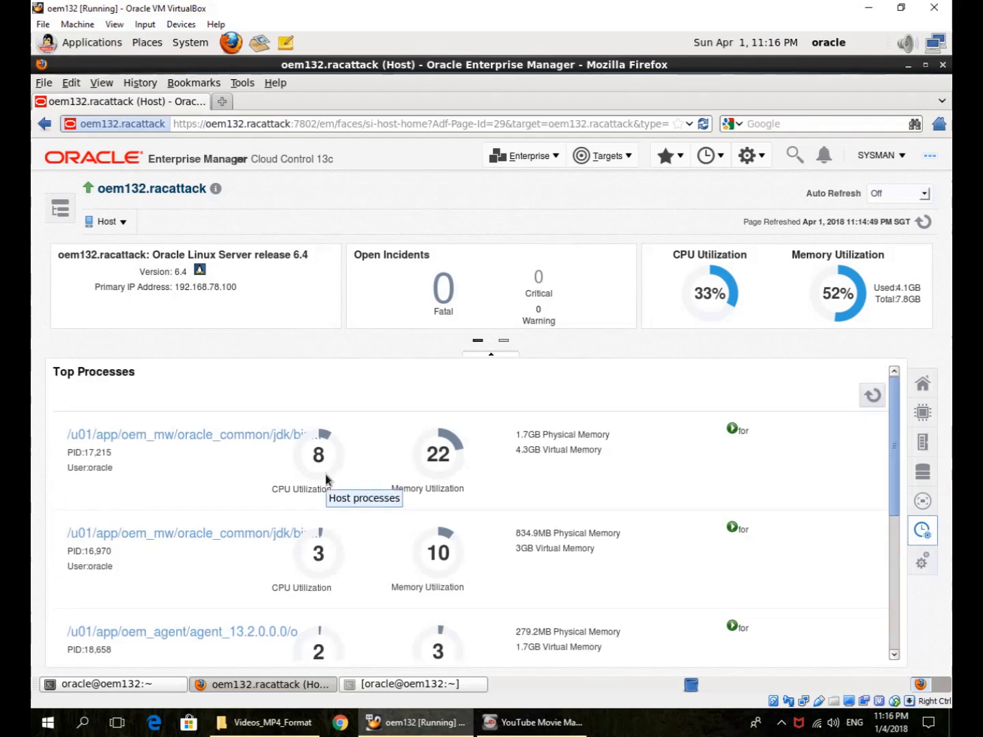
mouse_move(887, 508)
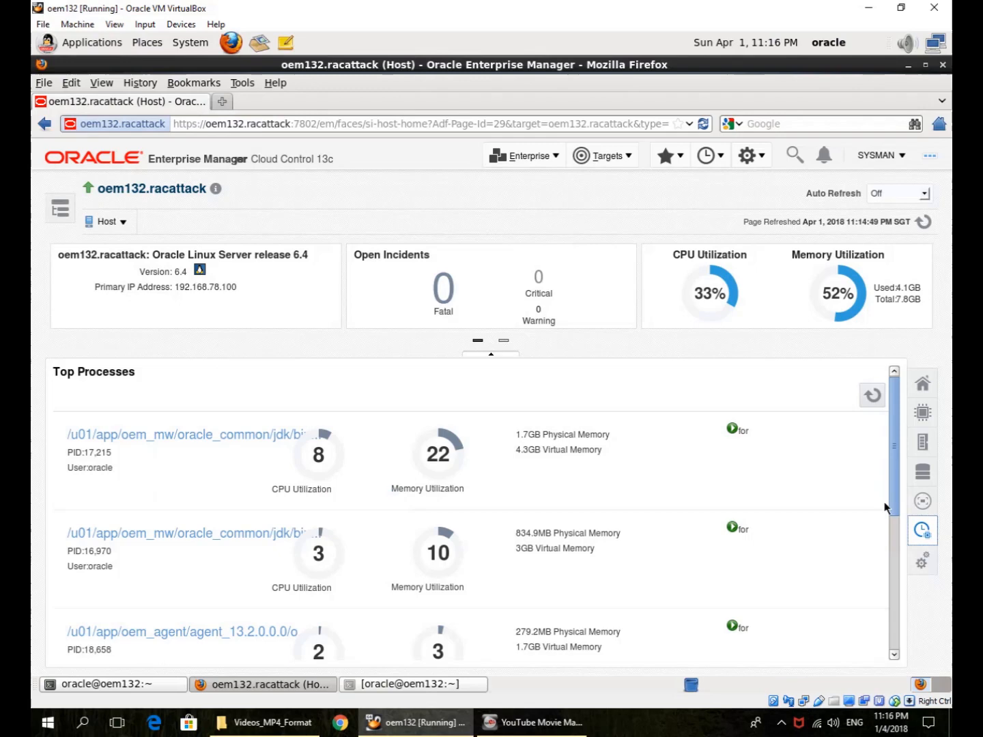
- Scan the top processes list and show the host's running services
scroll("down", 3)
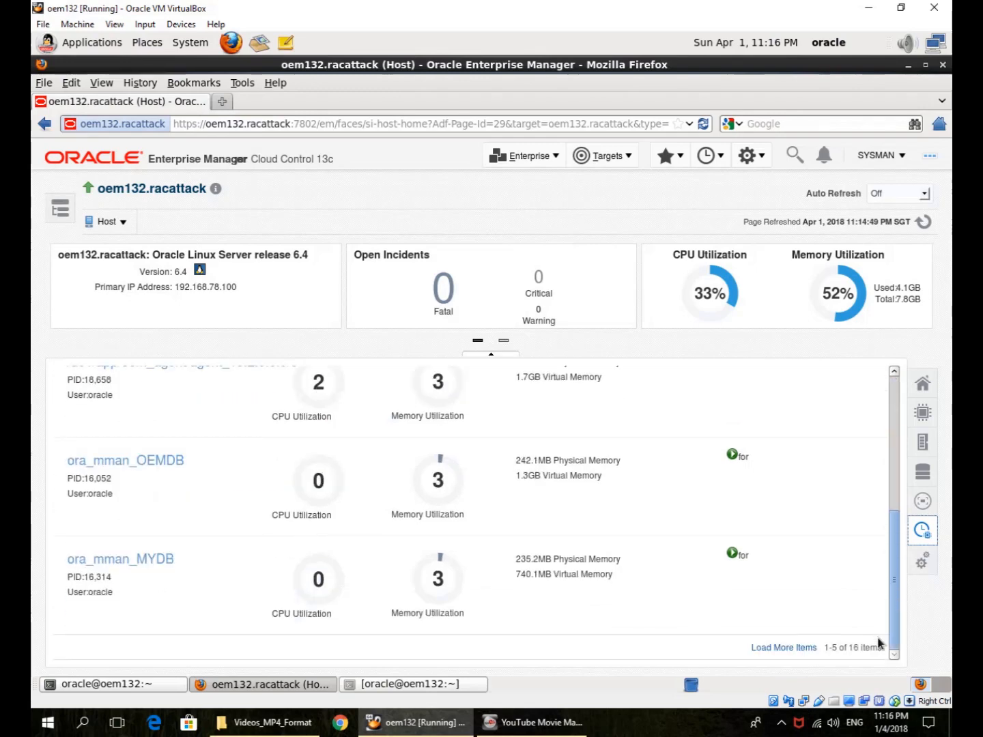
scroll("up", 3)
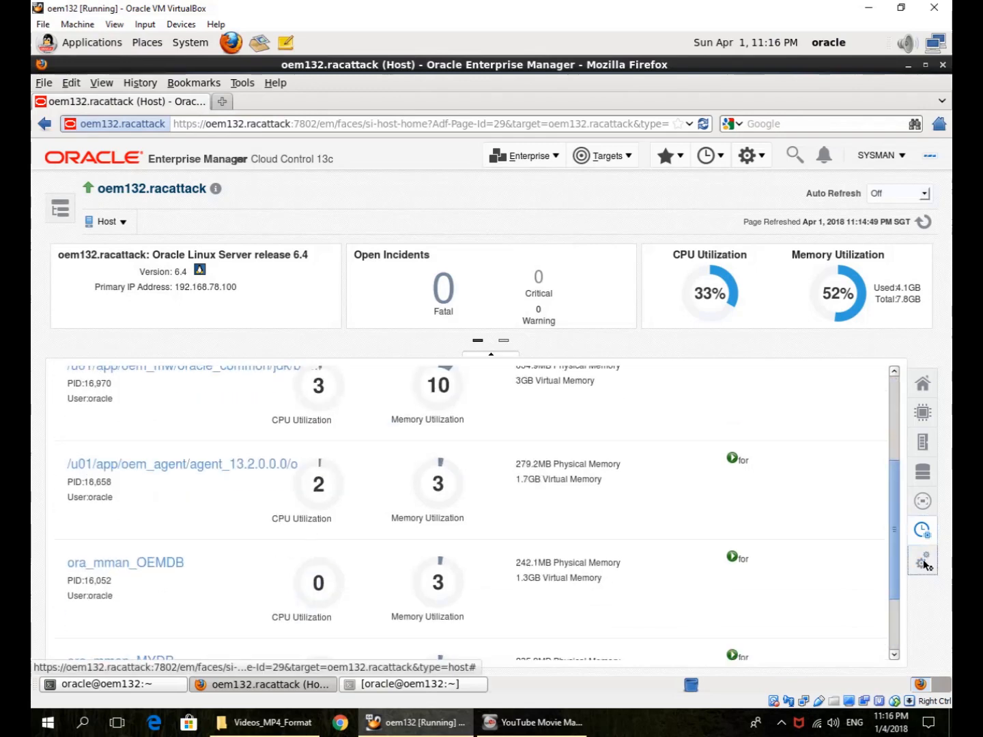
left_click(923, 559)
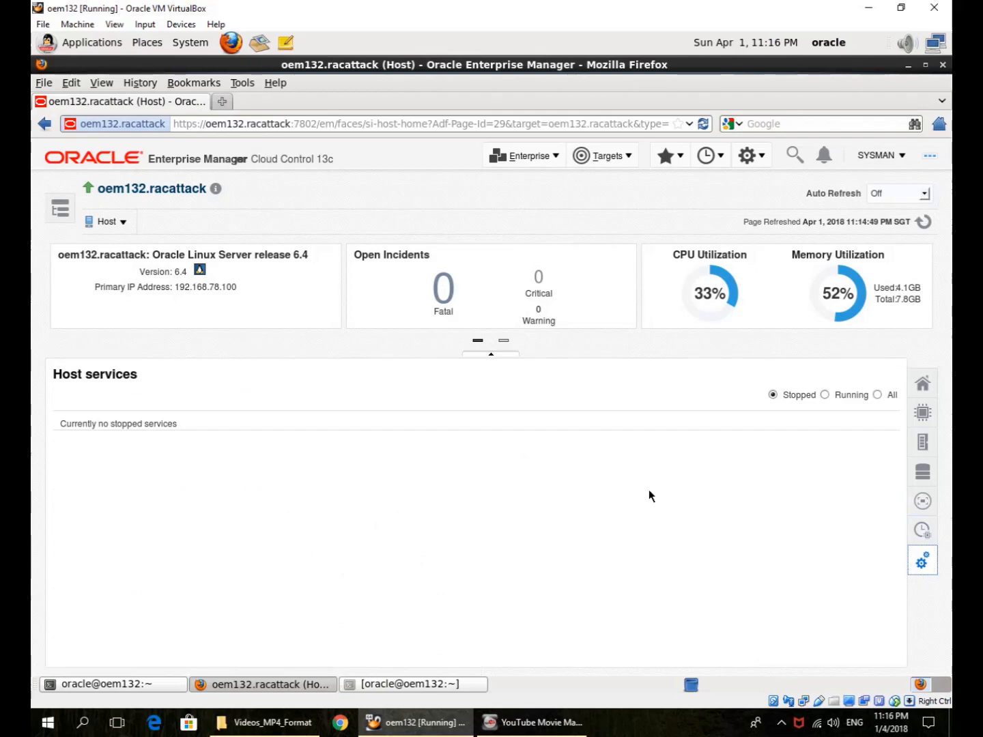
mouse_move(922, 560)
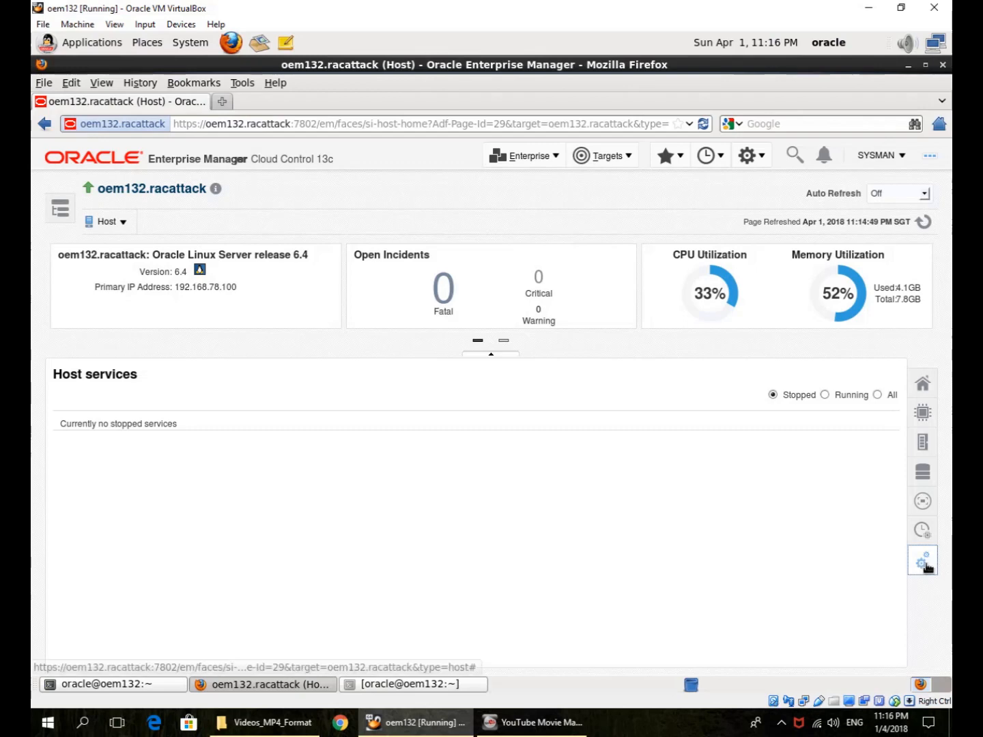
mouse_move(923, 383)
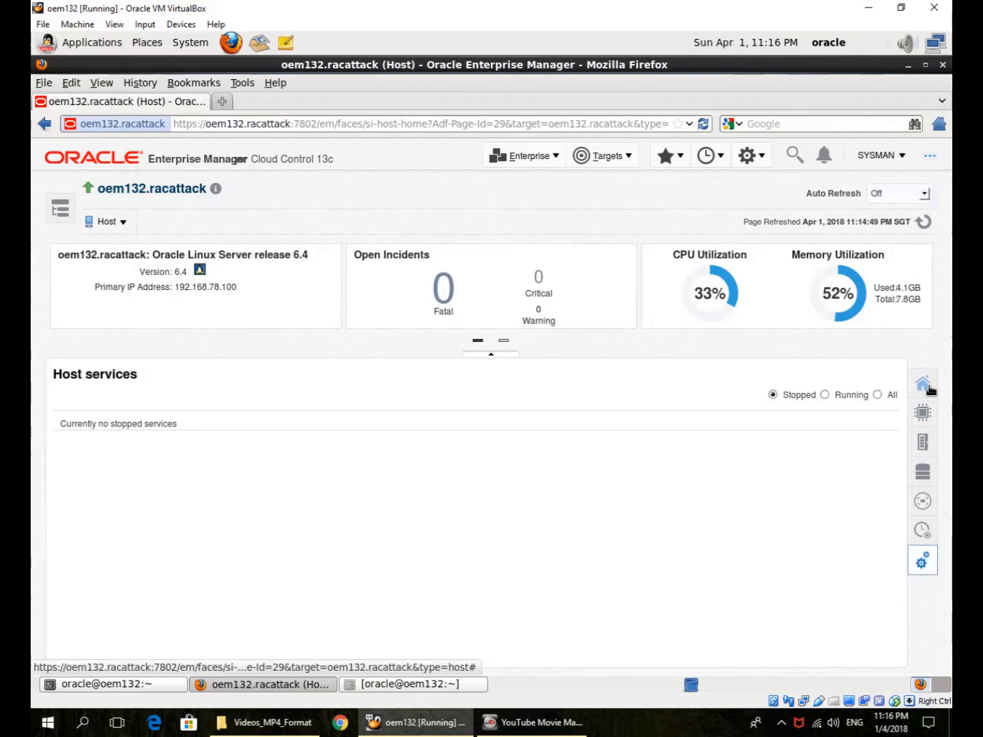
- Return to the oem132.racattack host summary and reload its home page
left_click(923, 382)
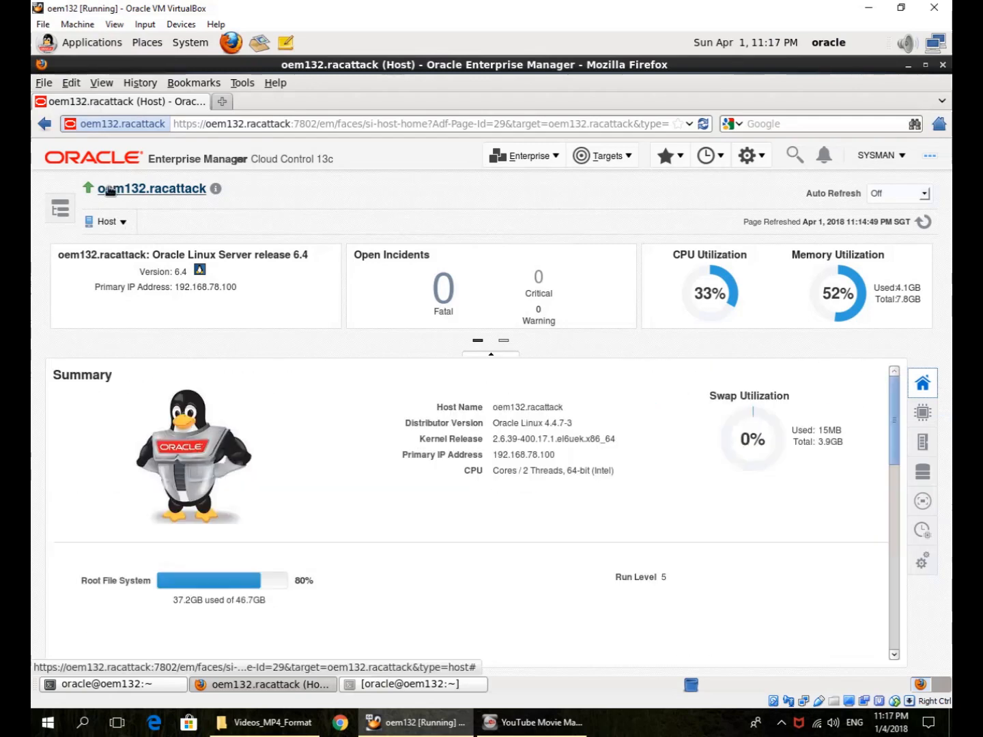
left_click(152, 189)
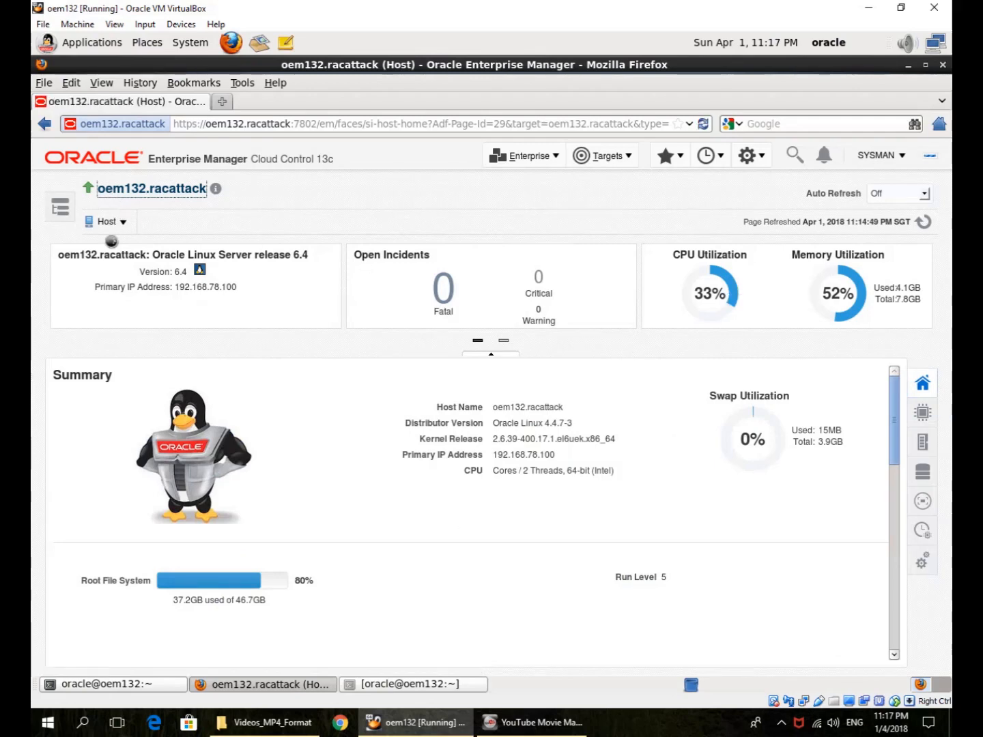
- Show the CPU Details page for host oem132.racattack via Host > Monitoring
left_click(106, 221)
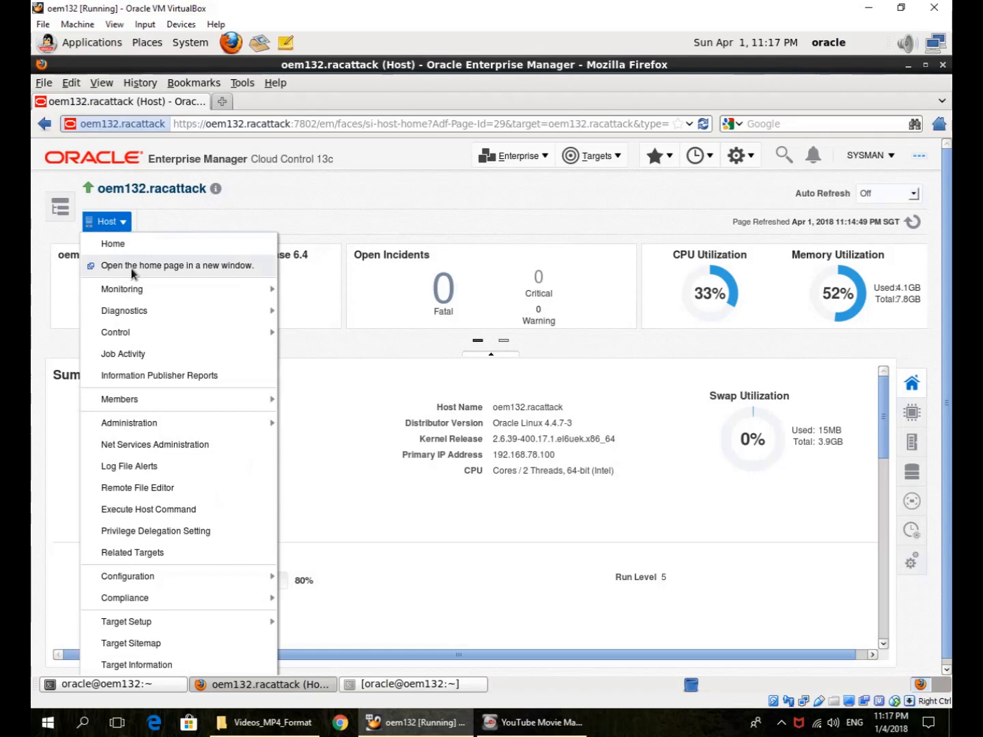
mouse_move(113, 244)
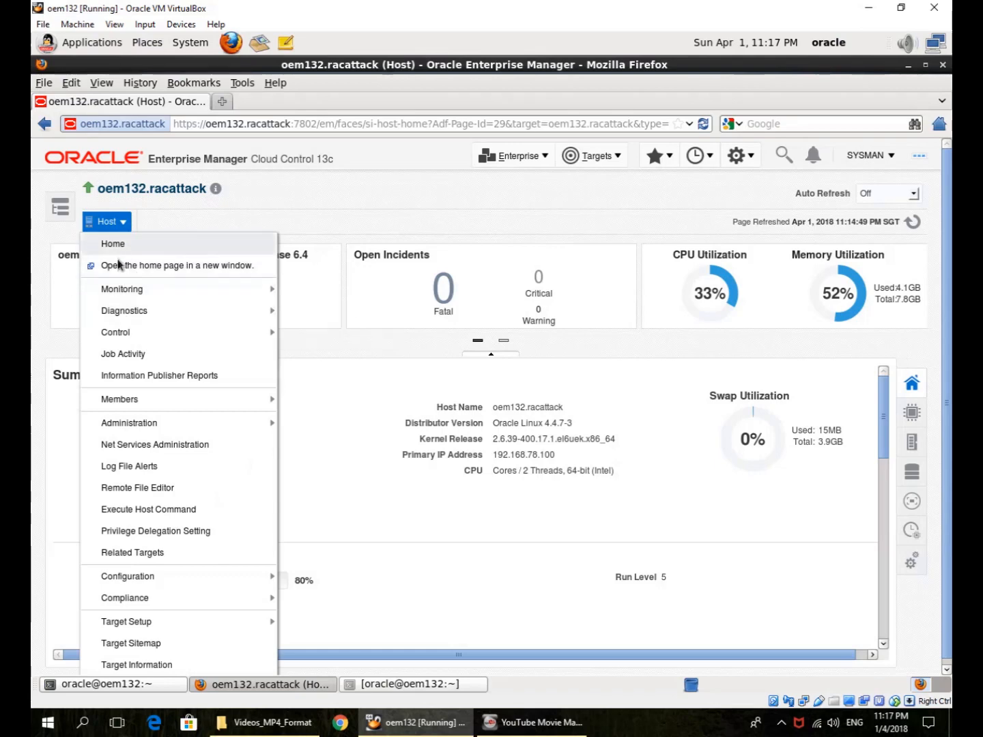
mouse_move(121, 288)
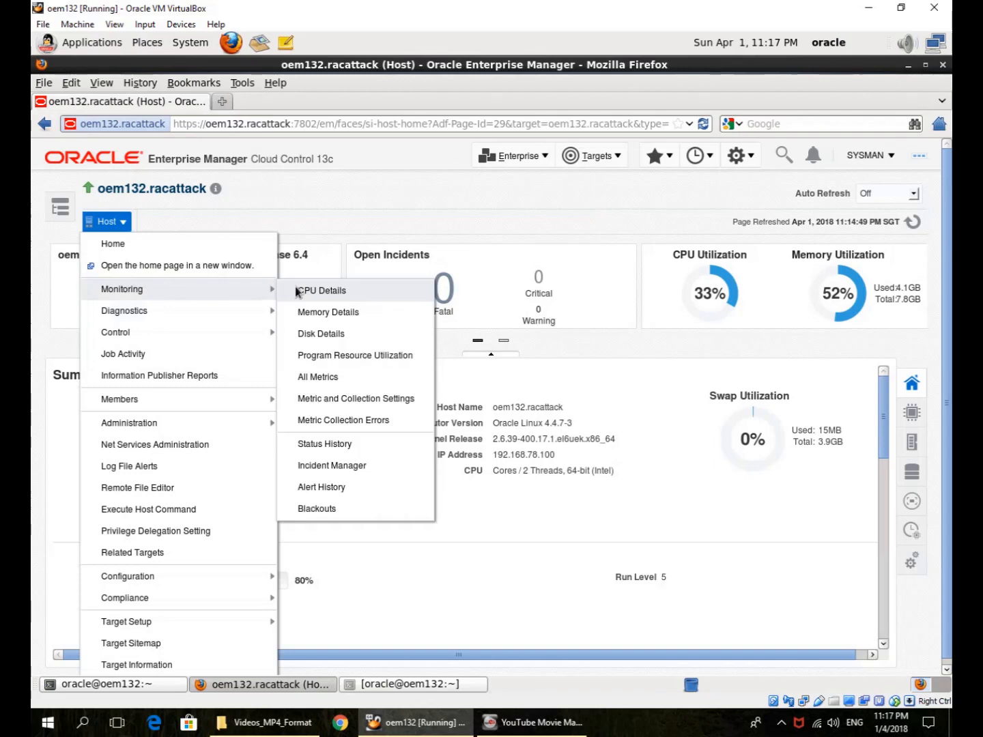
left_click(321, 290)
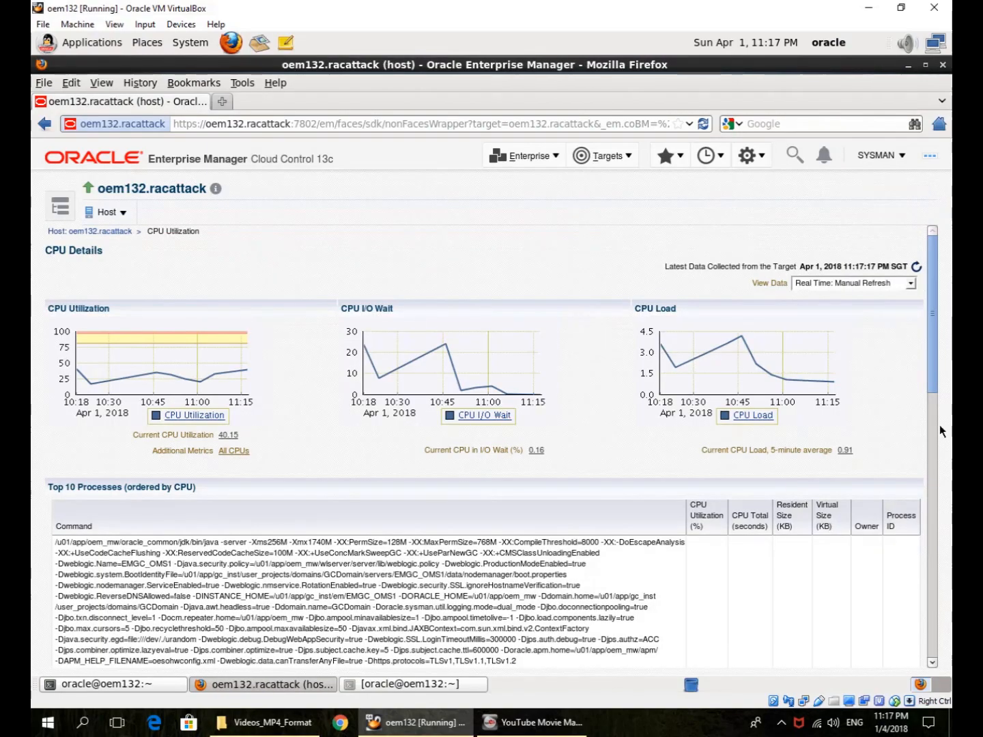
- Scroll the CPU Details page through the Top 10 Processes table and back up
scroll("down", 3)
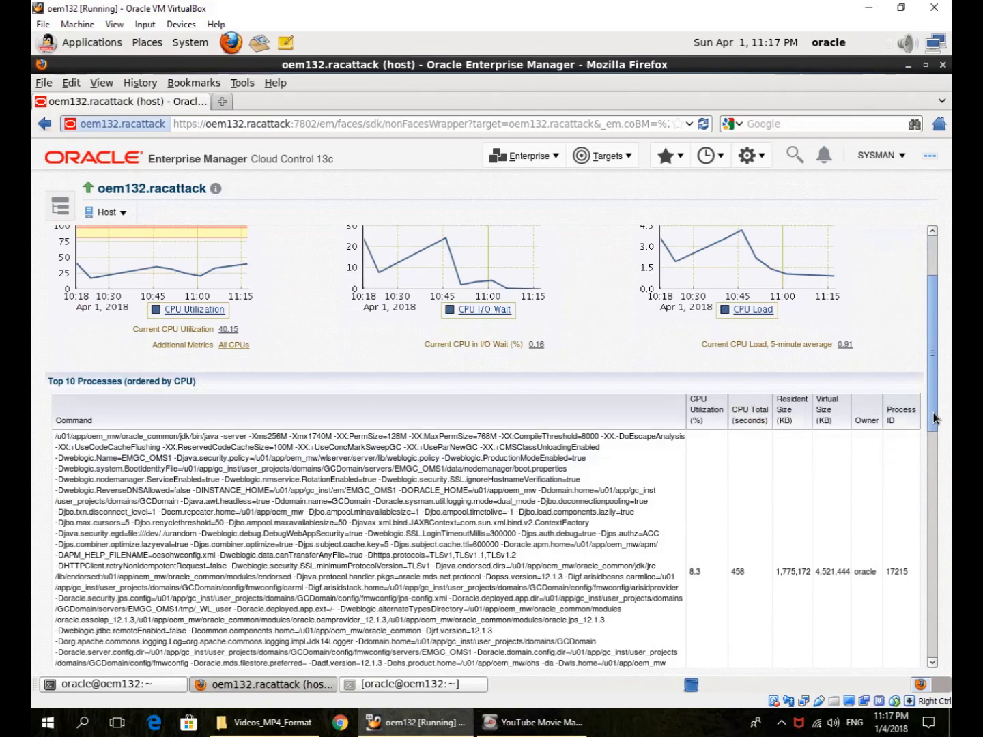
scroll("down", 3)
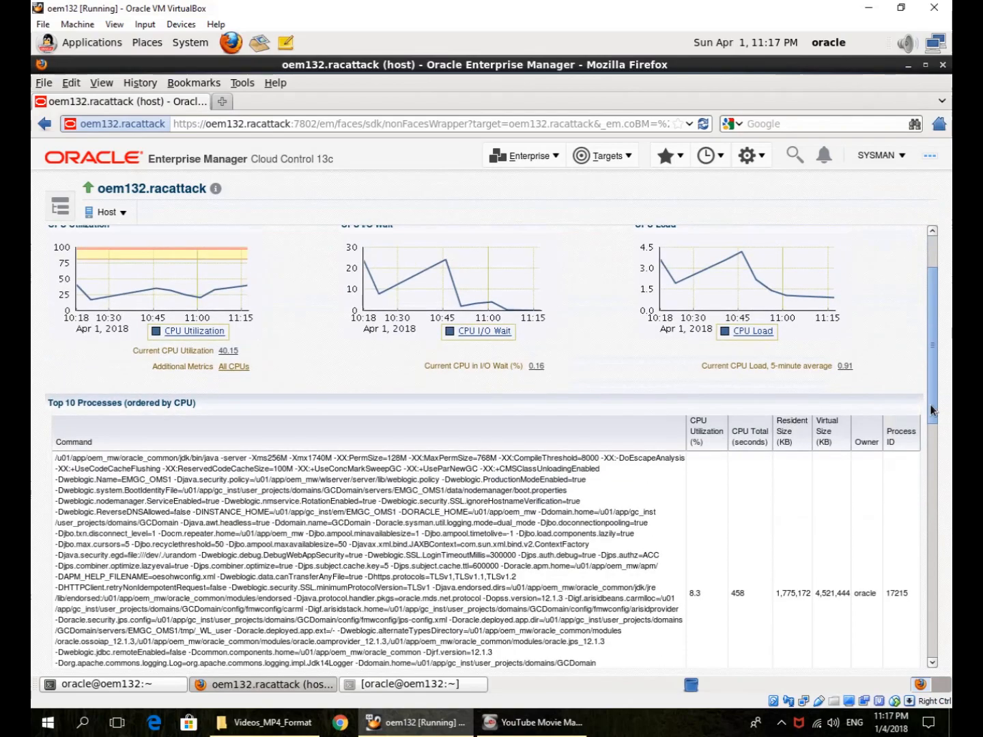
scroll("down", 3)
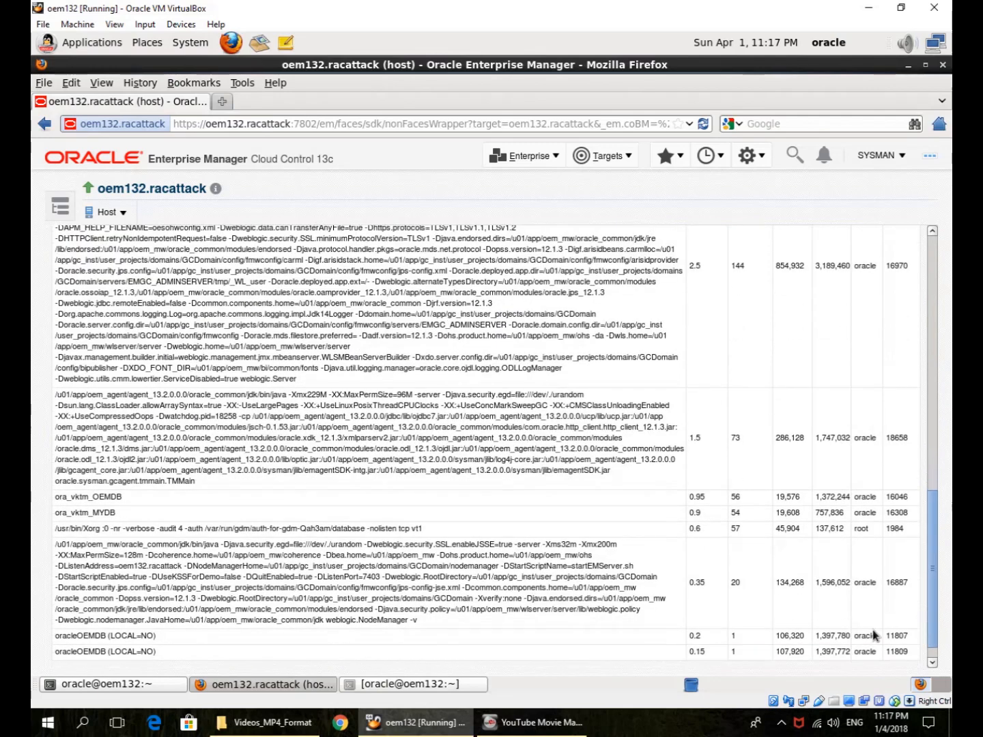
mouse_move(914, 577)
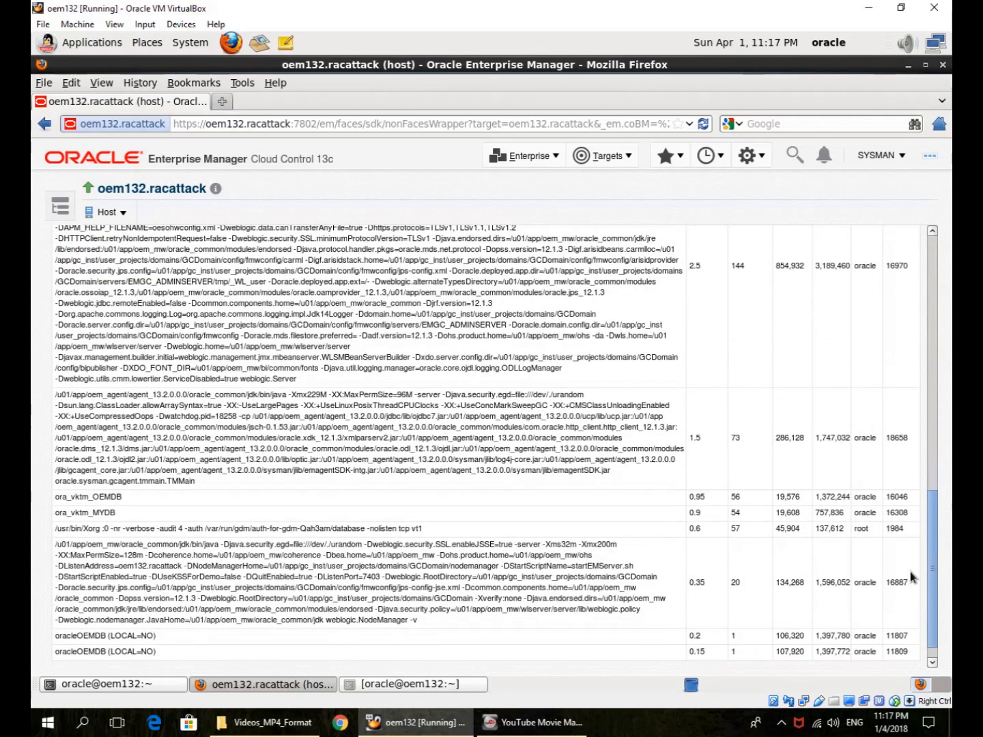
scroll("up", 3)
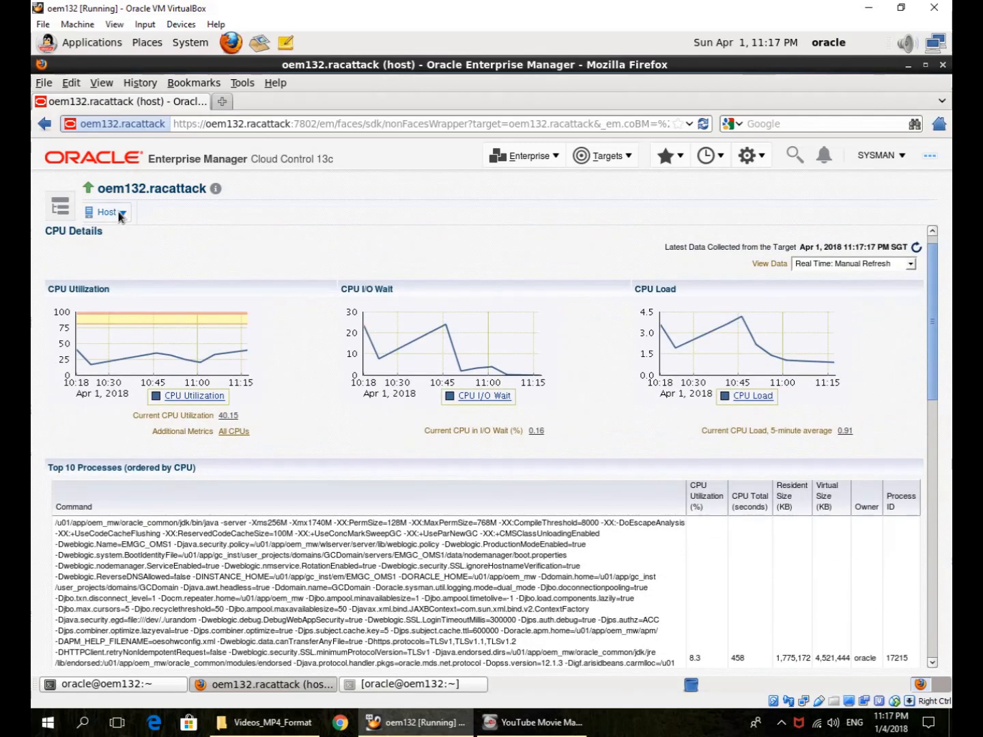
- Show the host's Disk Details via Host > Monitoring, with disk I/O charts and top devices
left_click(106, 213)
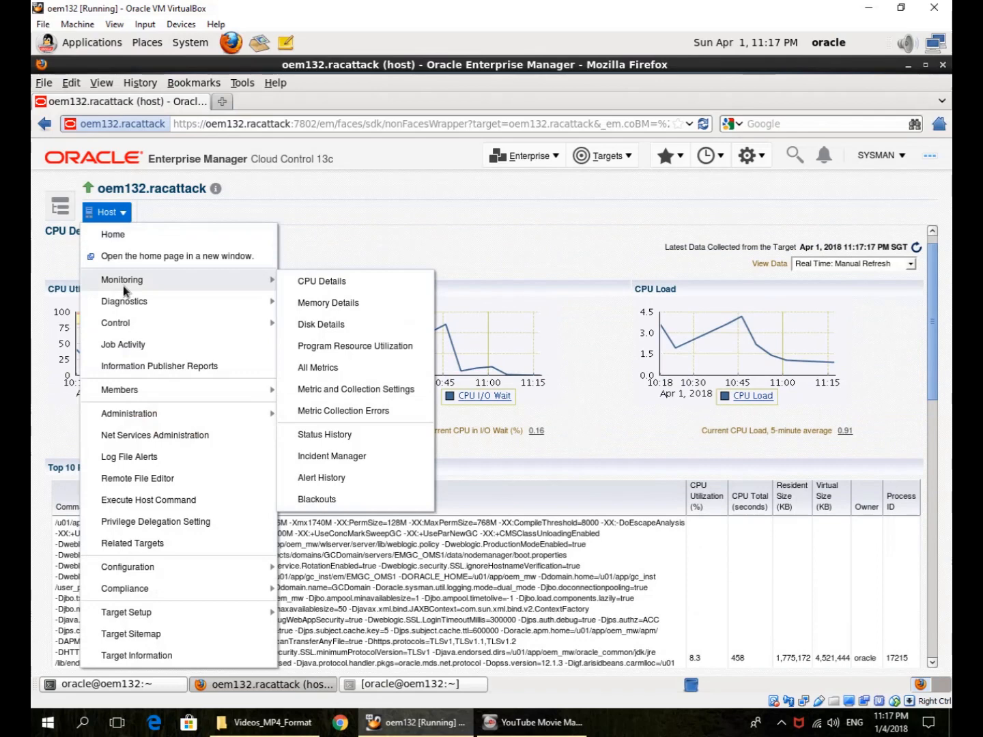
mouse_move(318, 368)
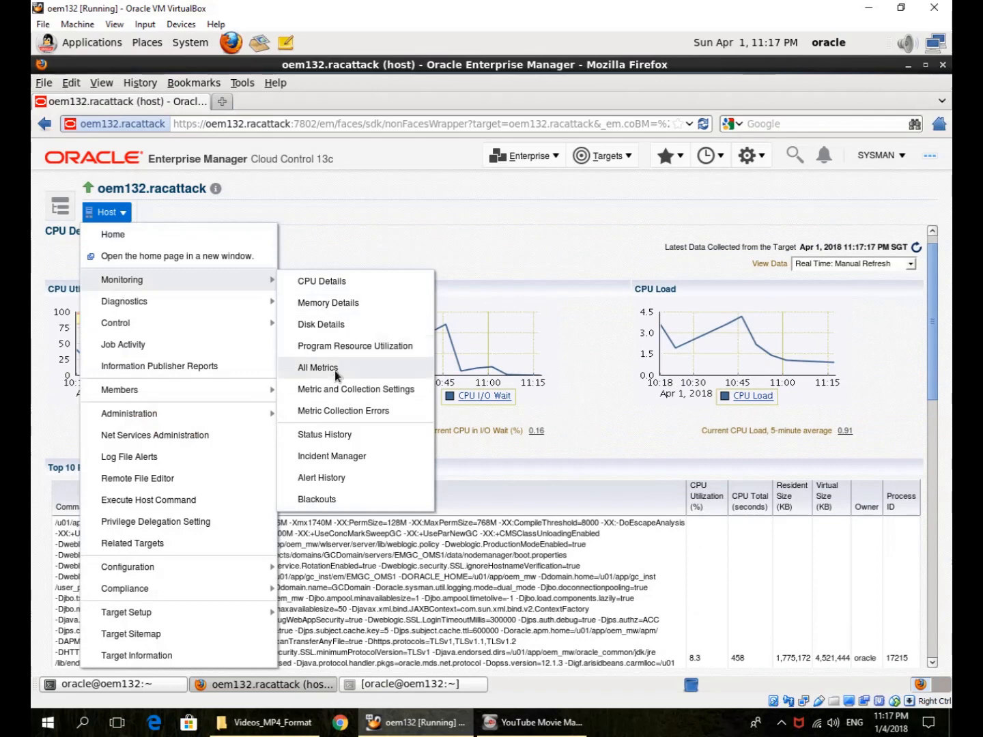
mouse_move(321, 324)
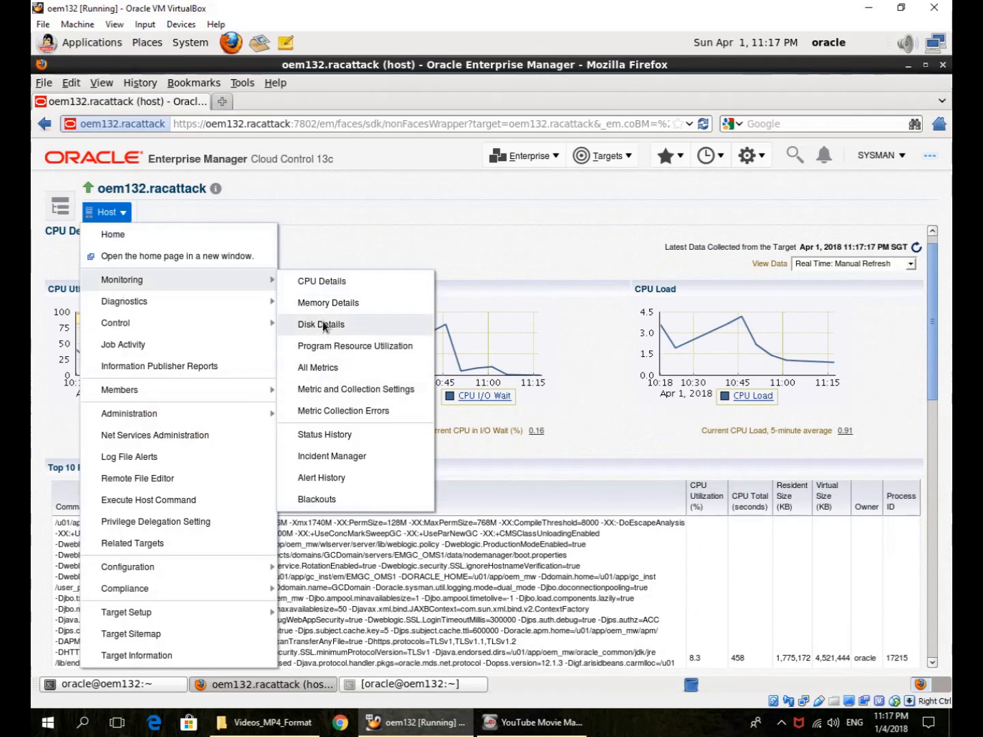
left_click(321, 325)
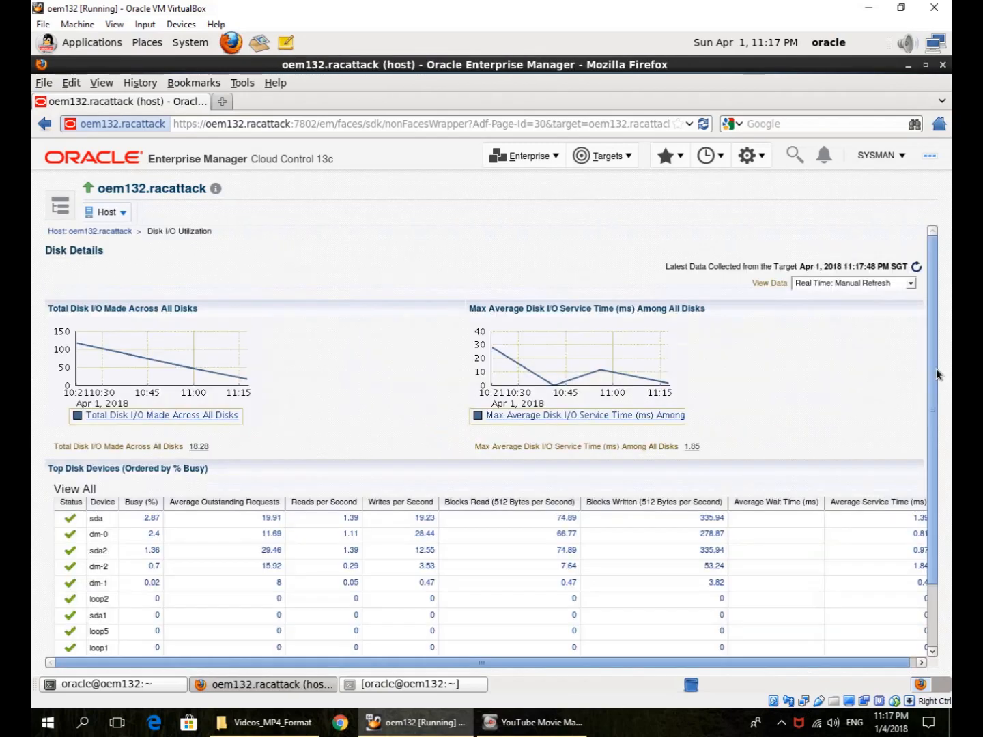
scroll("down", 3)
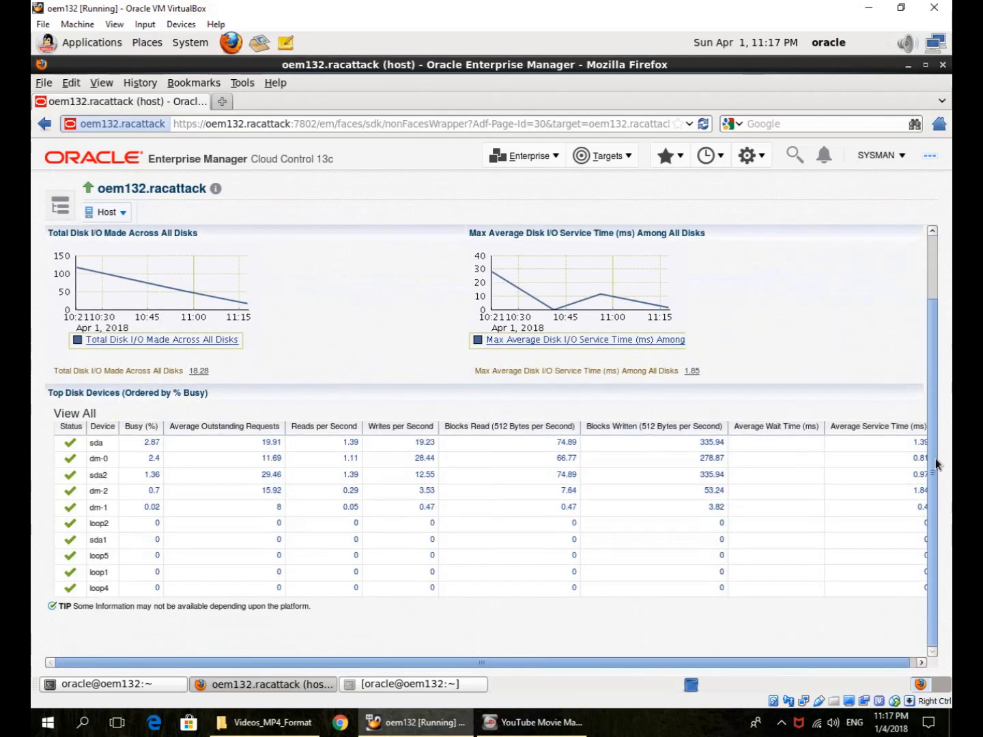
mouse_move(594, 522)
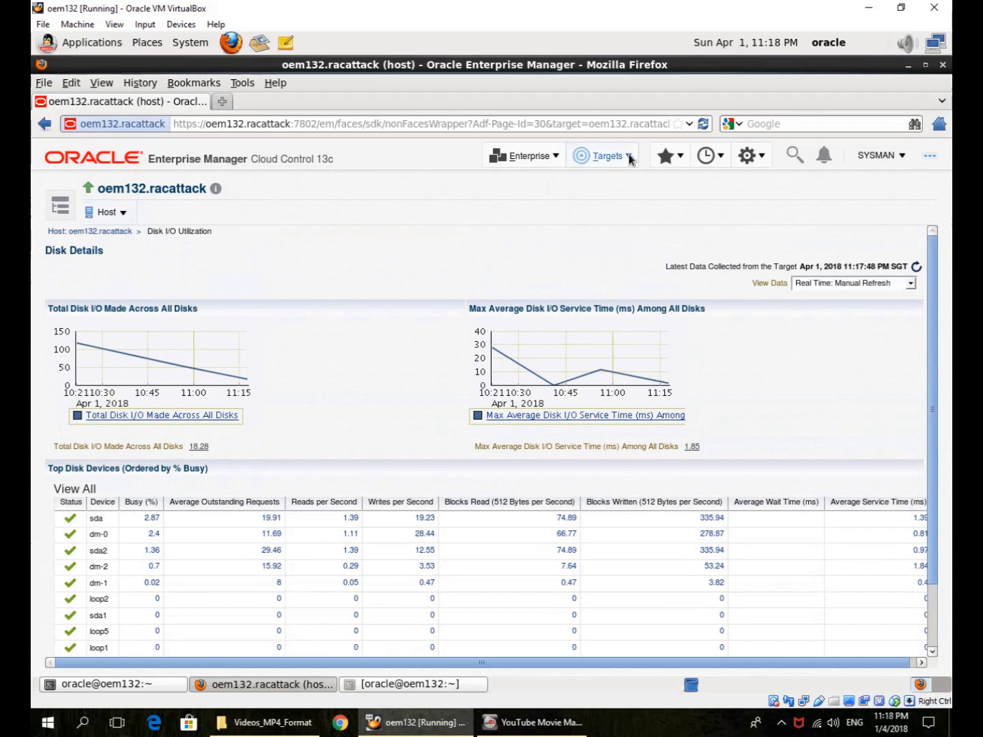
- Go to Targets > Hosts and select oem132.racattack from the Hosts table
left_click(602, 155)
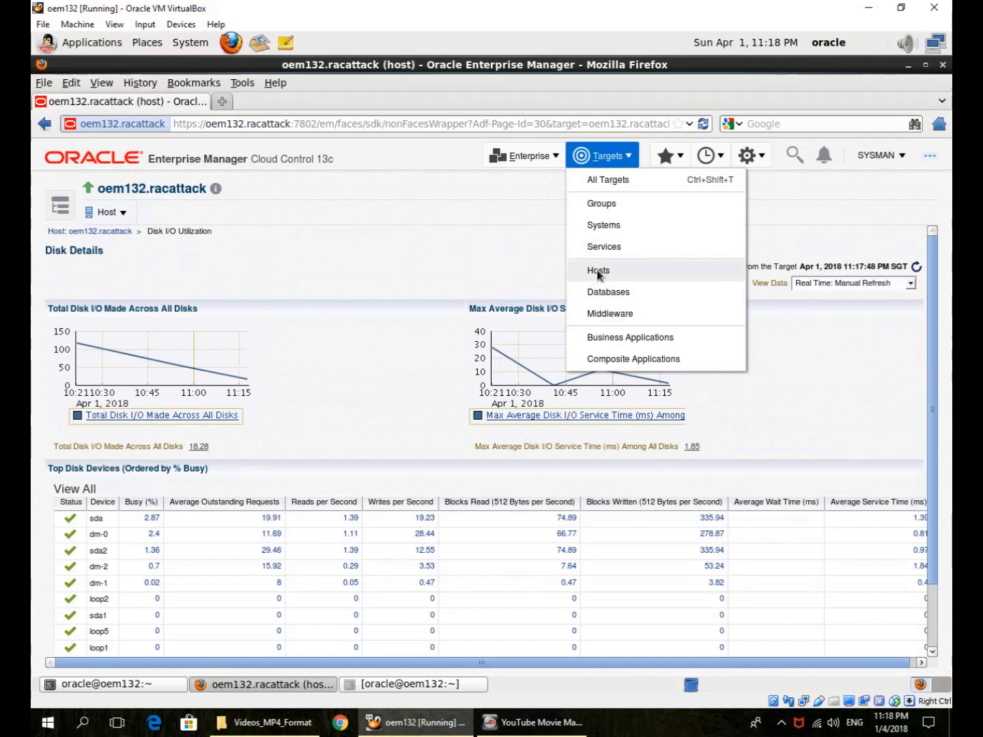
left_click(597, 270)
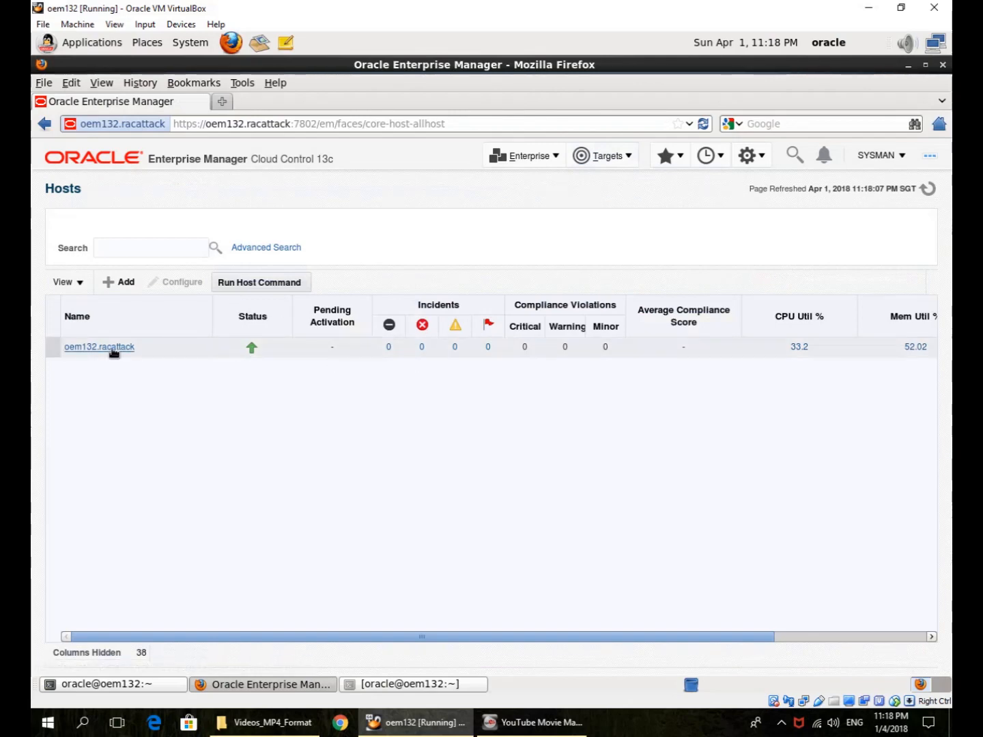
left_click(99, 346)
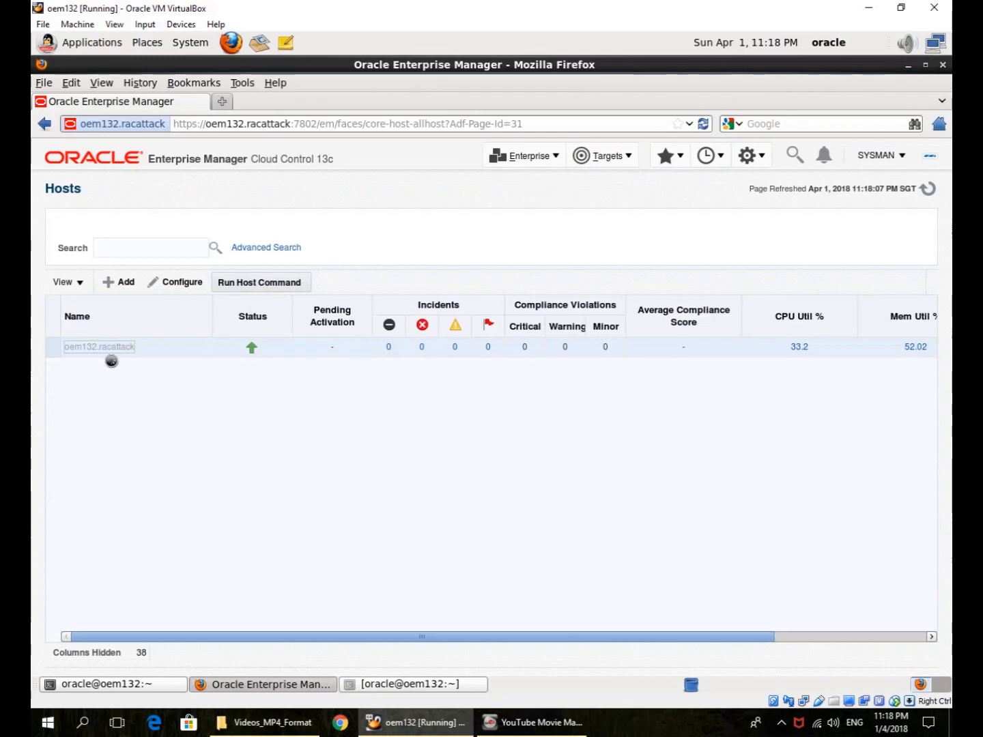
left_click(99, 347)
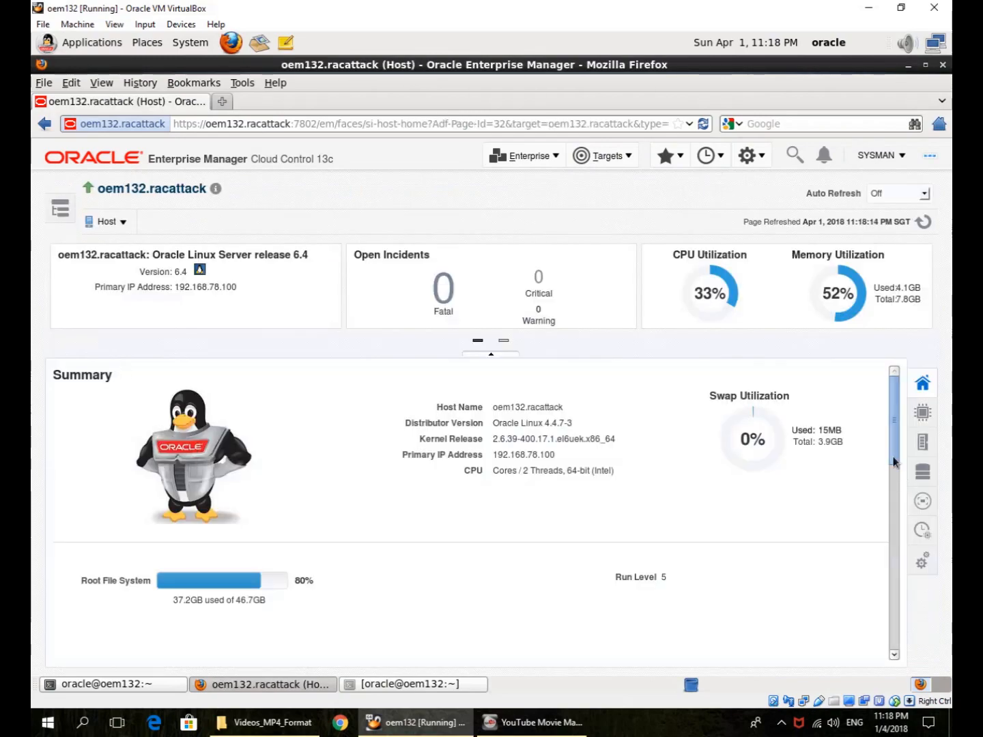
scroll("down", 3)
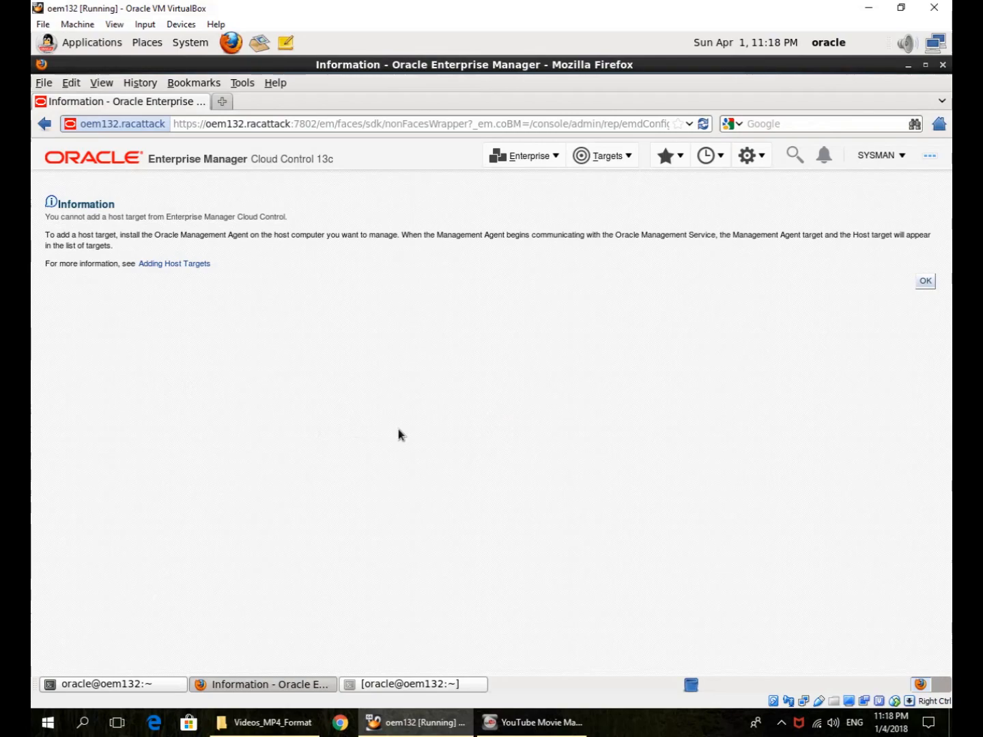
mouse_move(642, 159)
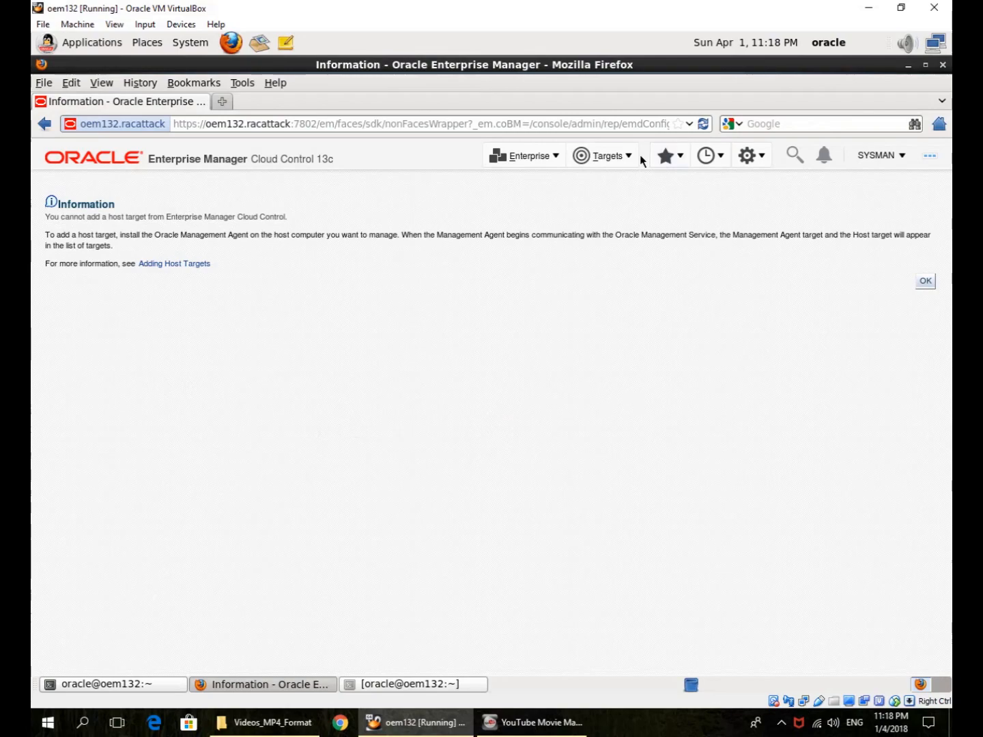
- Return to Targets > Hosts from the Information page and reopen oem132.racattack
left_click(602, 155)
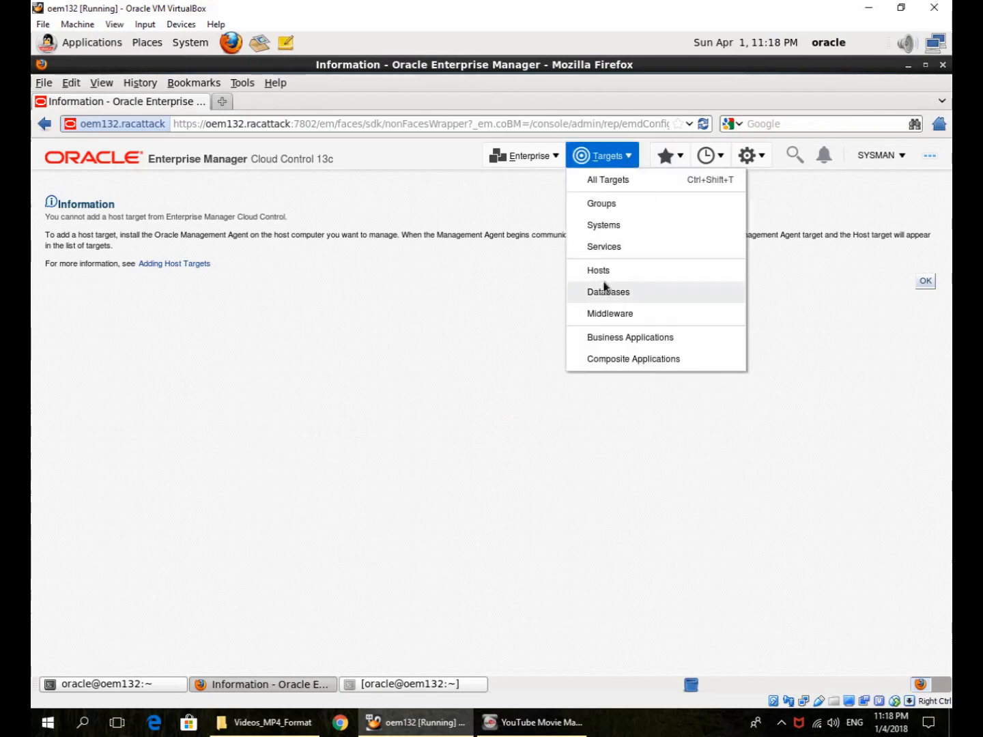
left_click(599, 269)
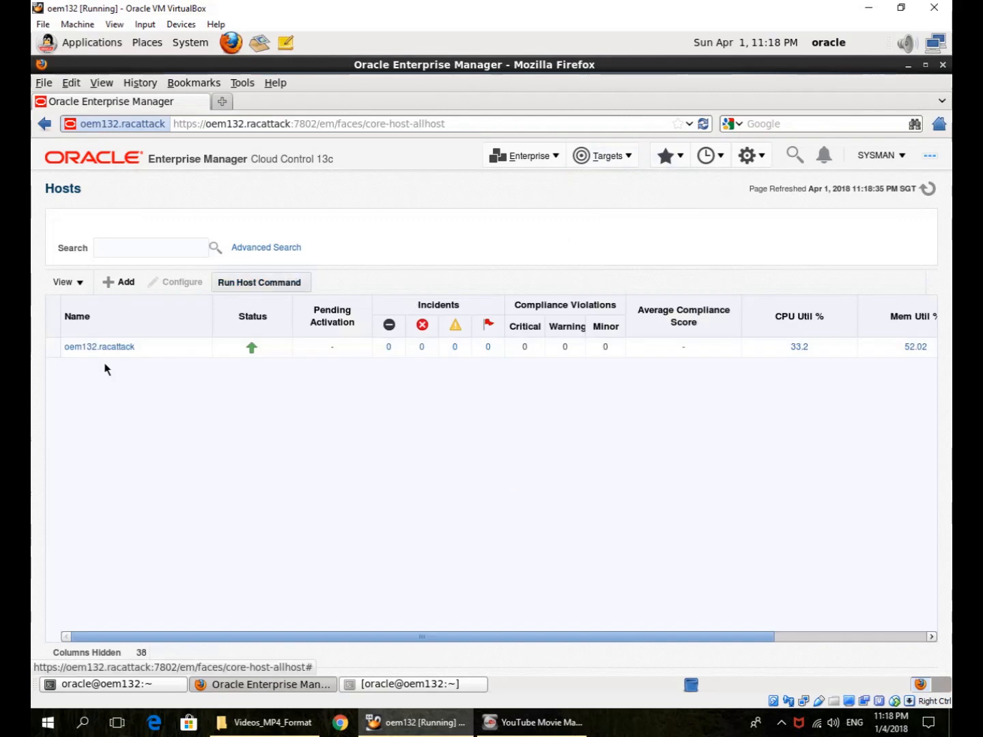
left_click(100, 346)
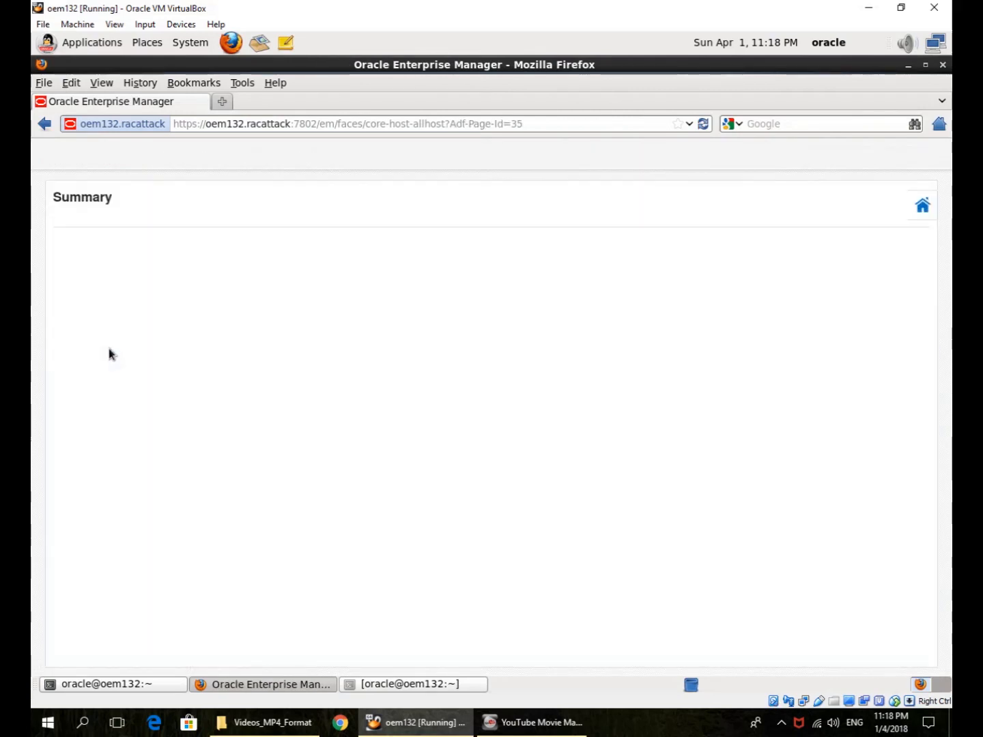